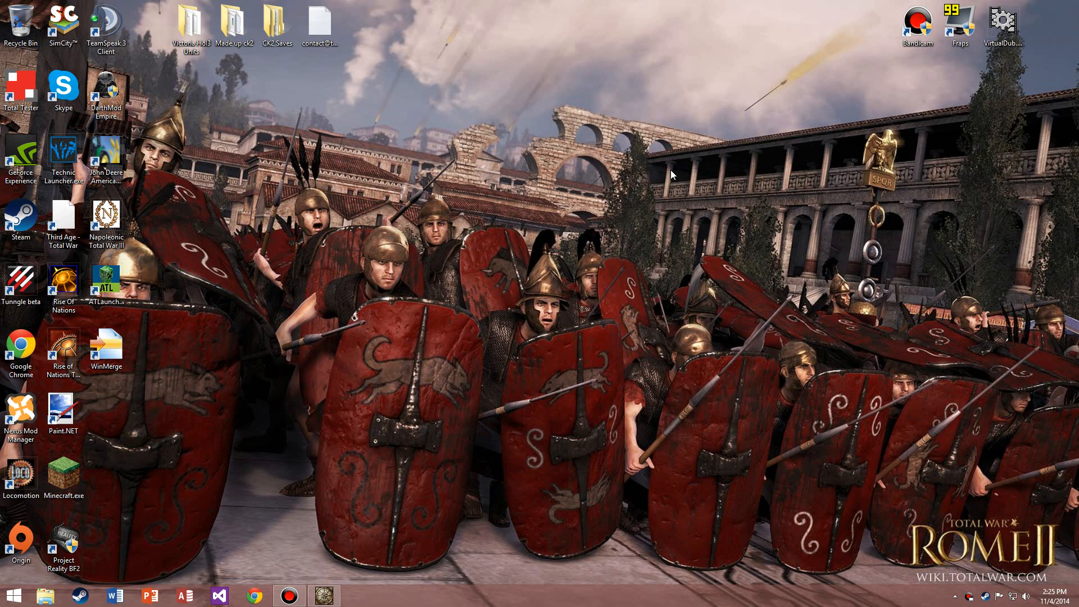
mouse_move(315, 490)
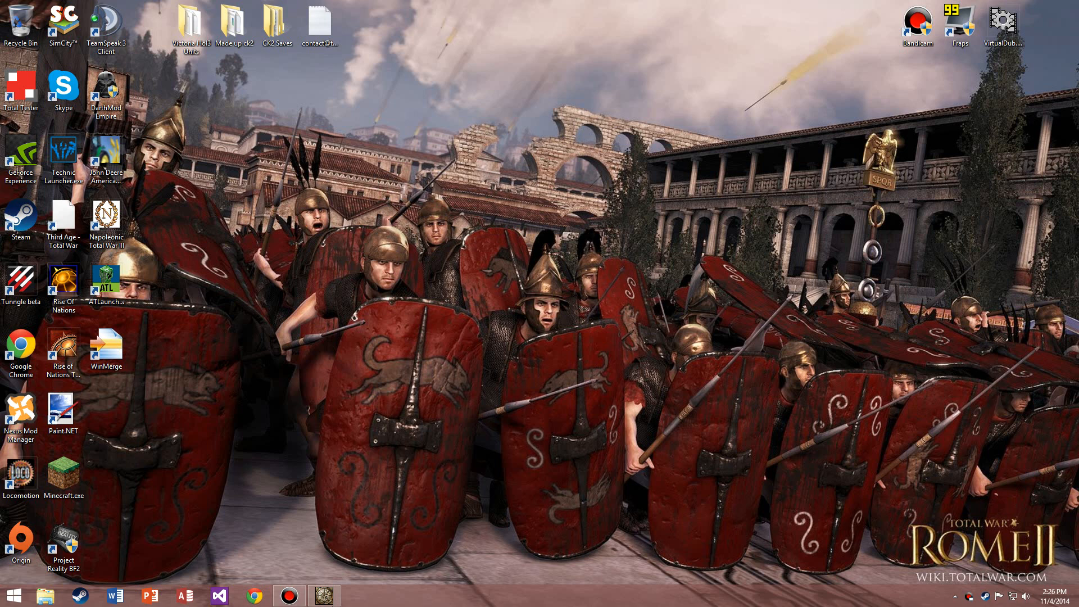
mouse_move(410, 501)
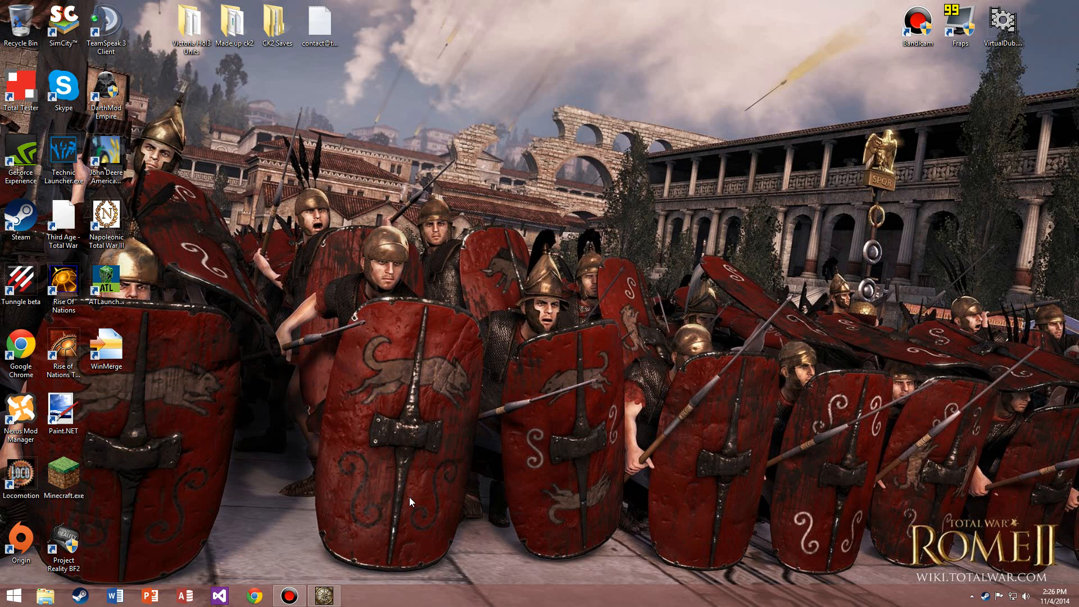
mouse_move(425, 400)
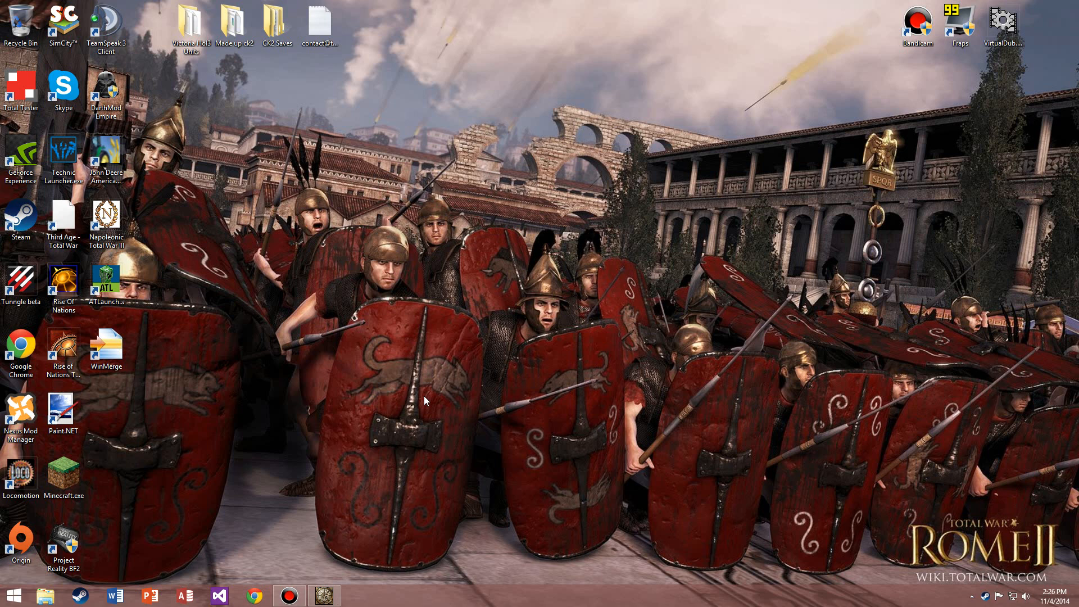
mouse_move(335, 584)
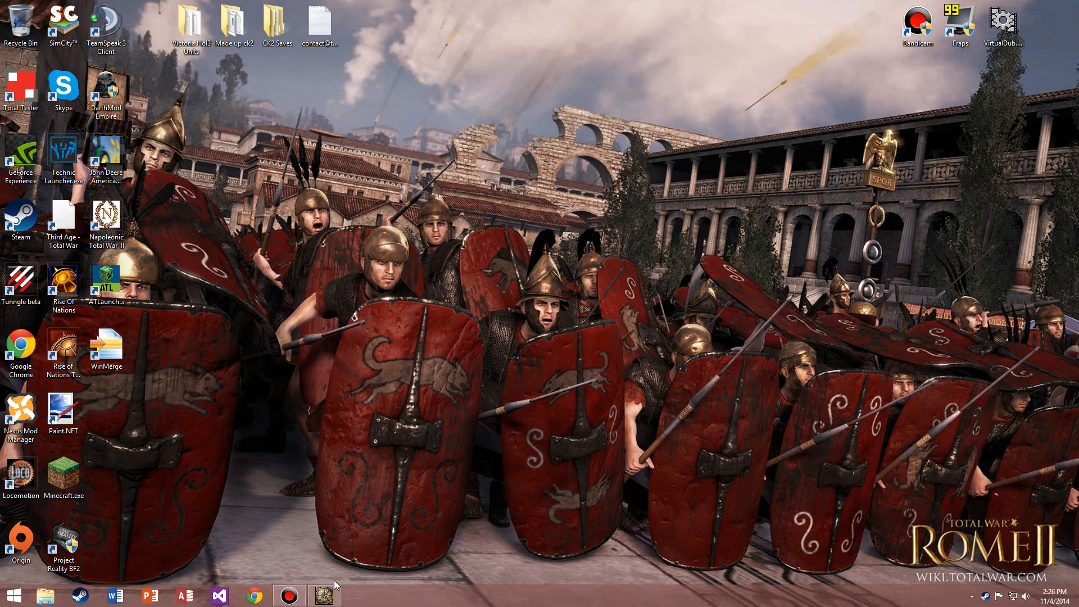
Step: Start the EU4 launcher and untick Extended Timeline, leaving Hi wa Mata Noboru shown as disabled
left_click(324, 596)
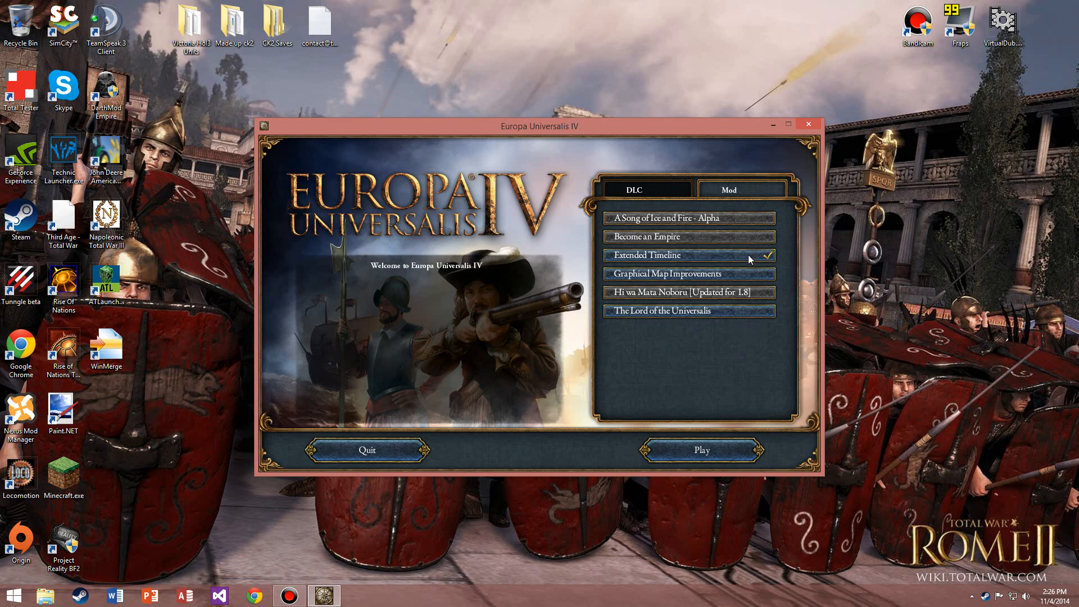
left_click(688, 255)
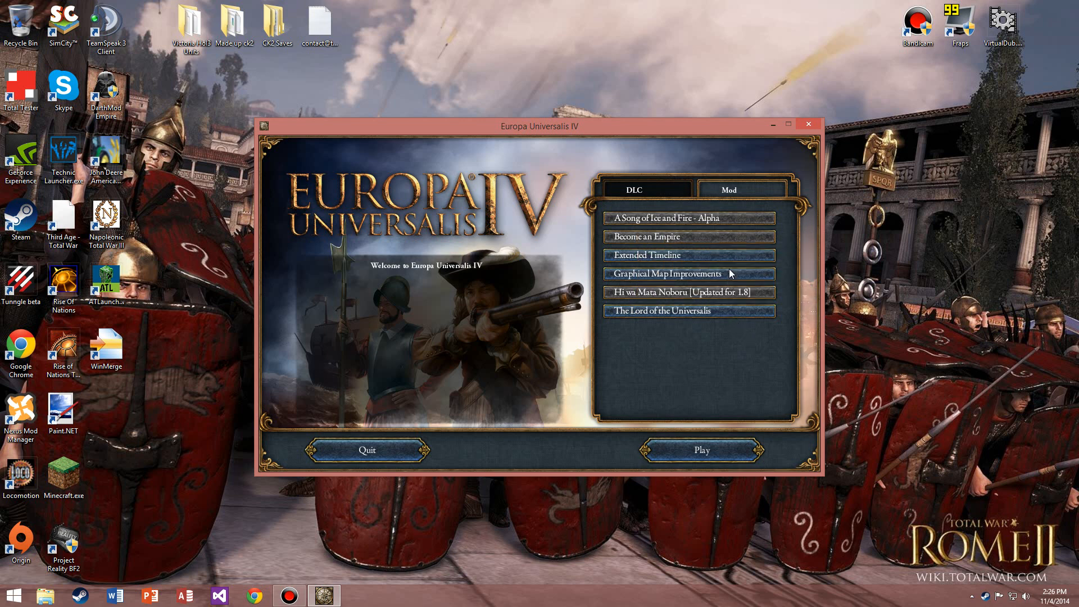
mouse_move(714, 251)
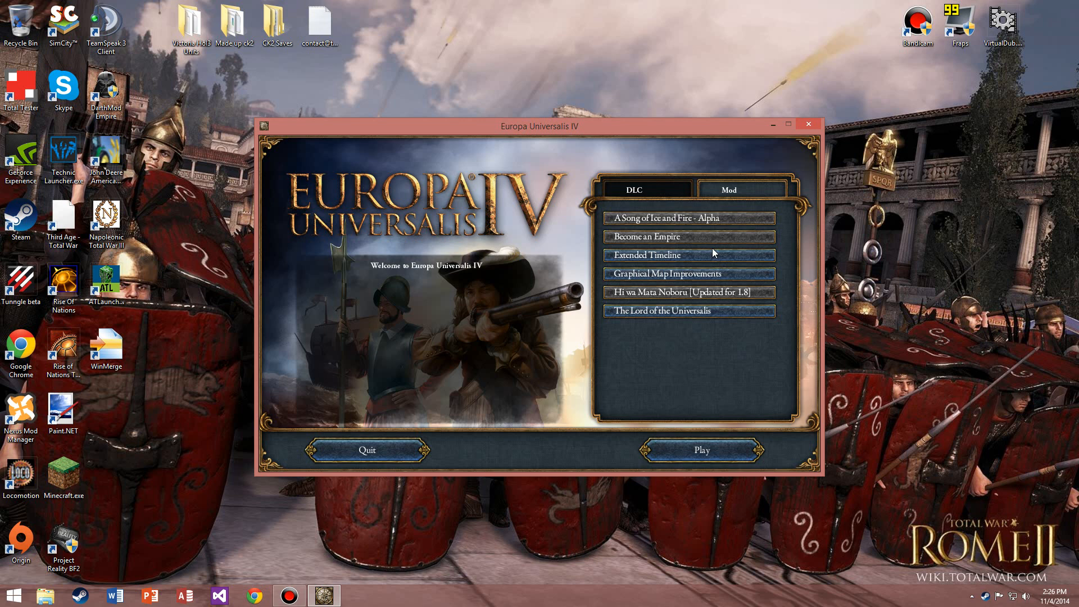
mouse_move(718, 255)
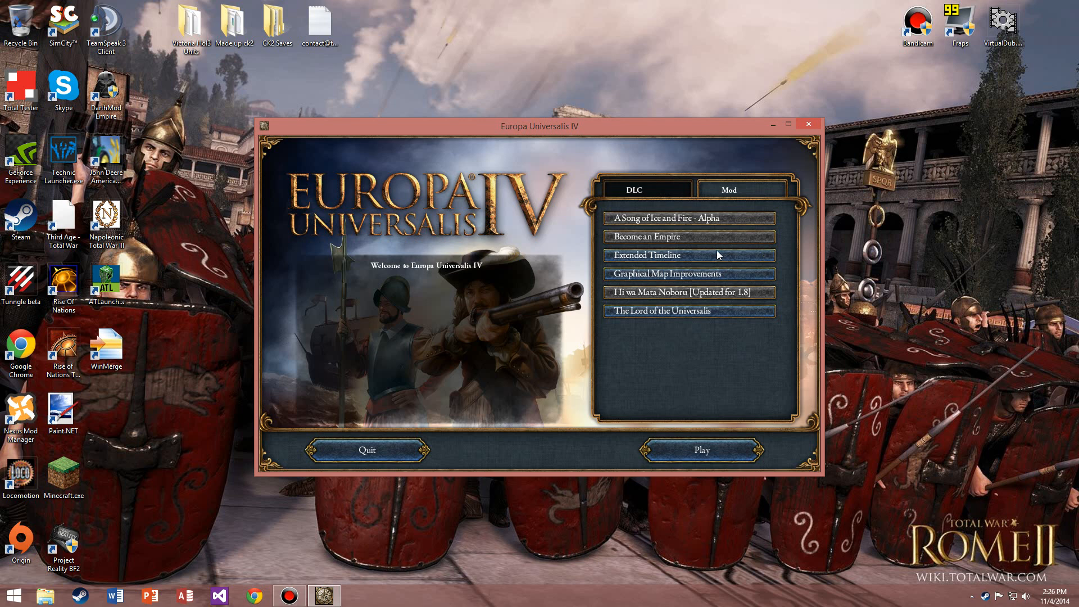
mouse_move(720, 261)
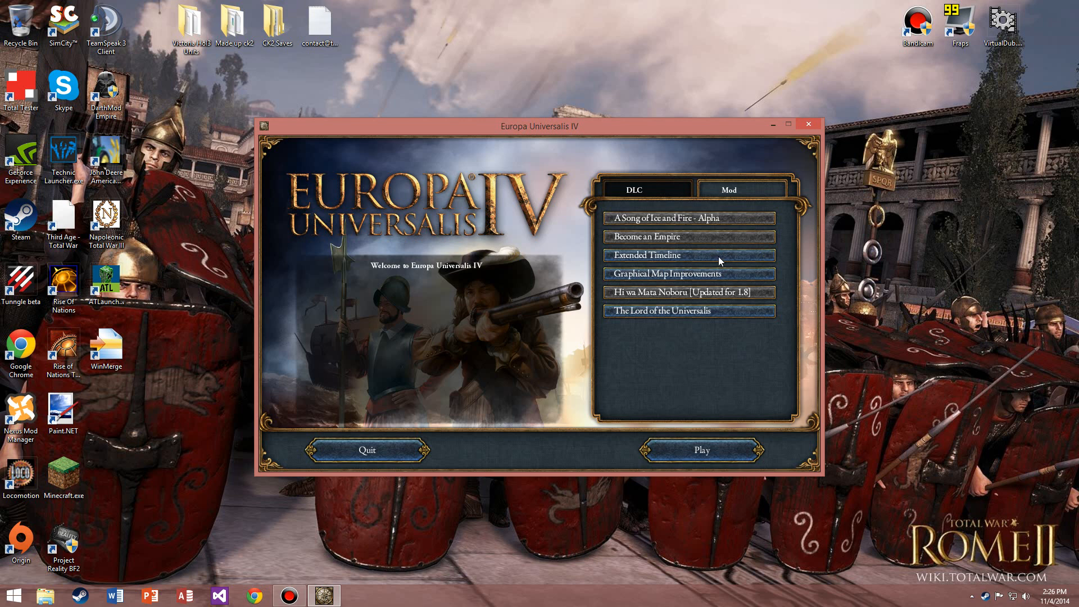
mouse_move(679, 276)
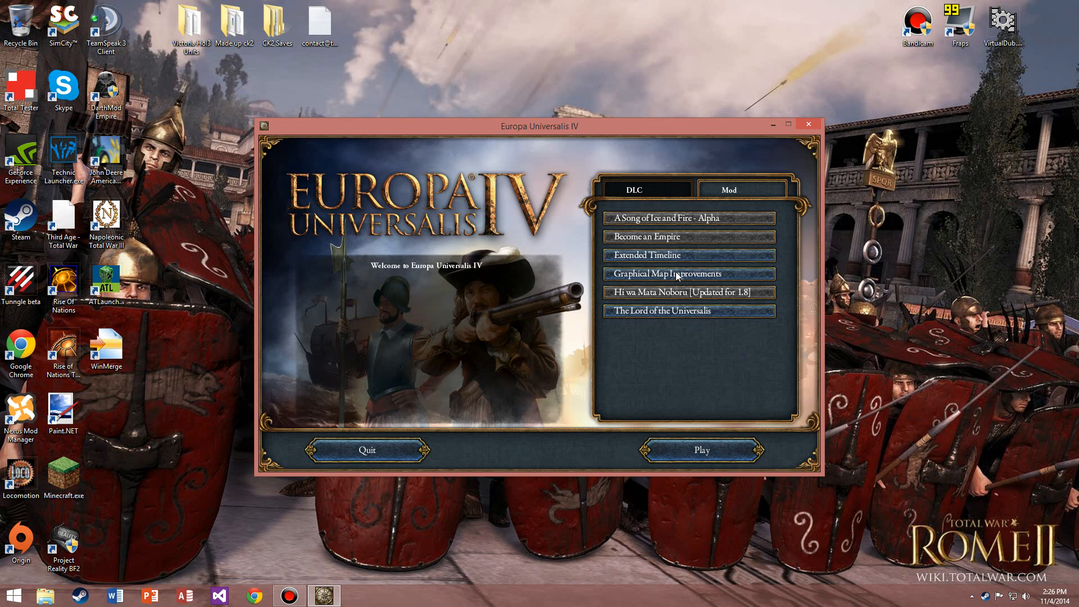
left_click(687, 273)
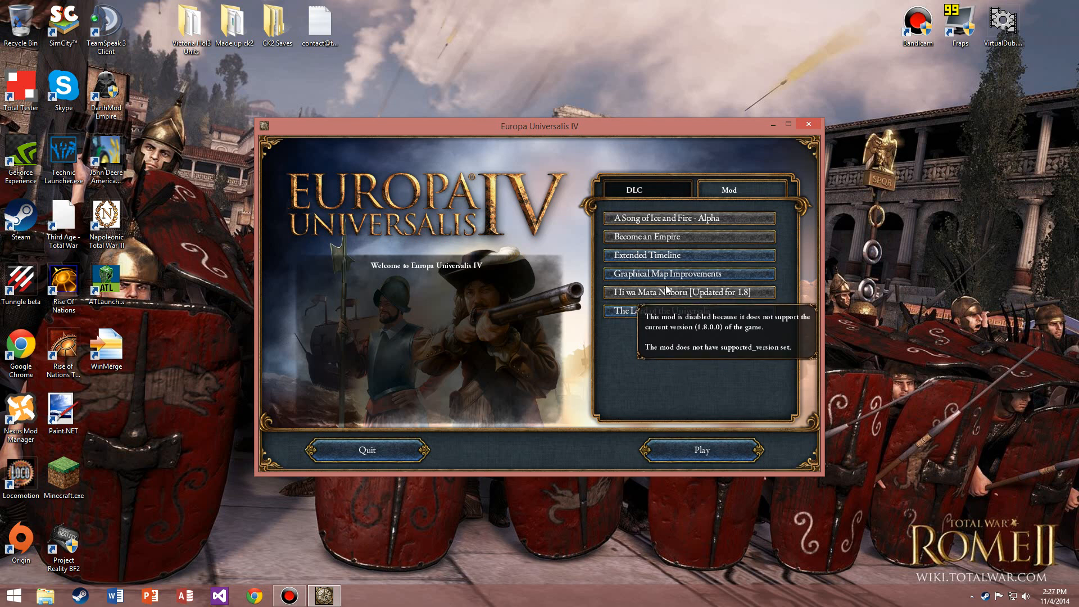
mouse_move(706, 298)
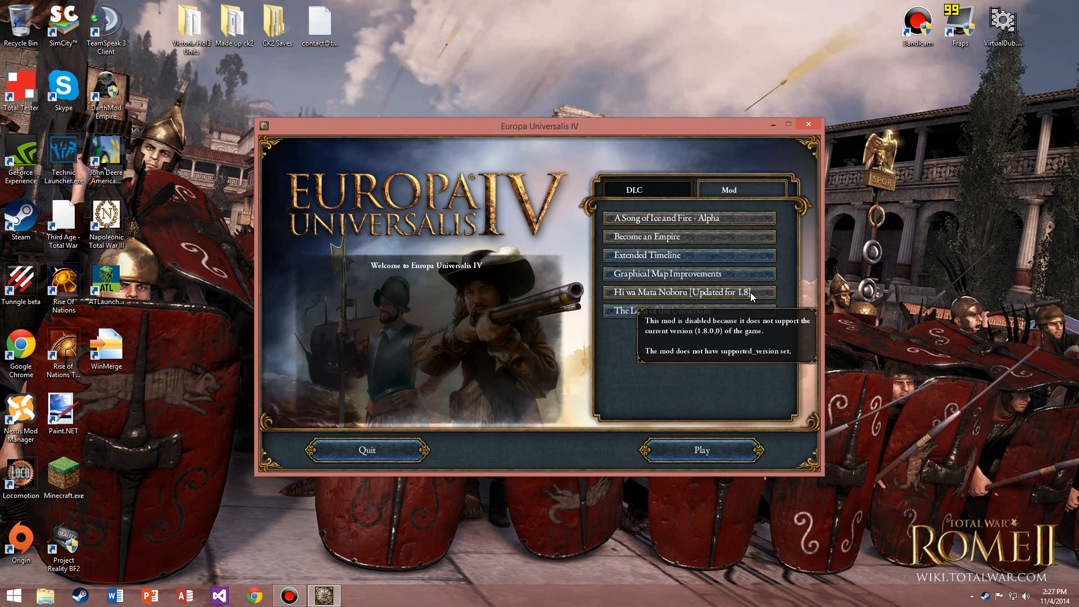
mouse_move(747, 292)
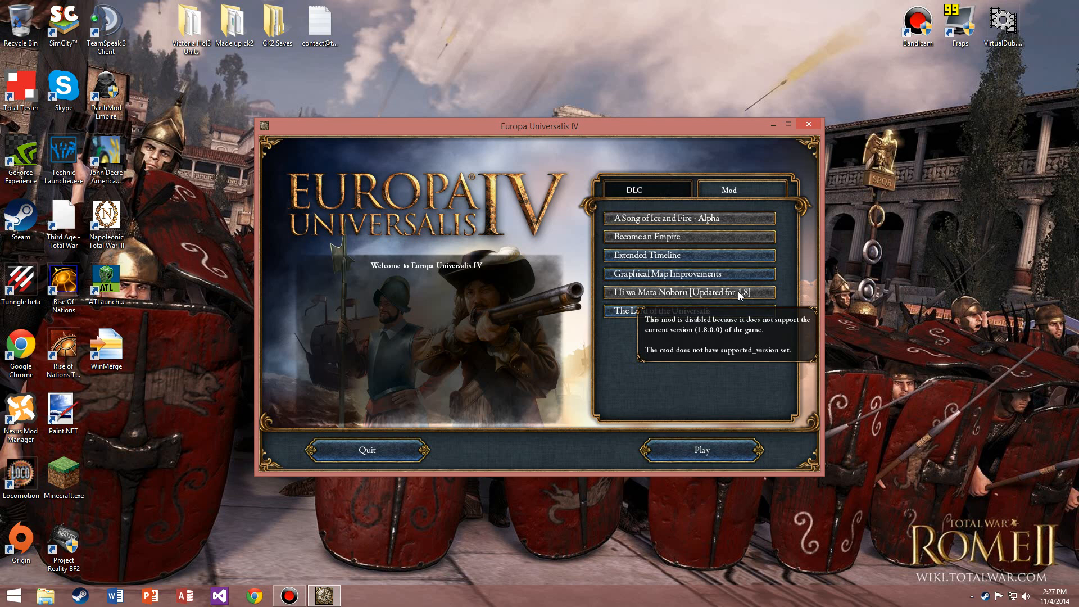
mouse_move(804, 410)
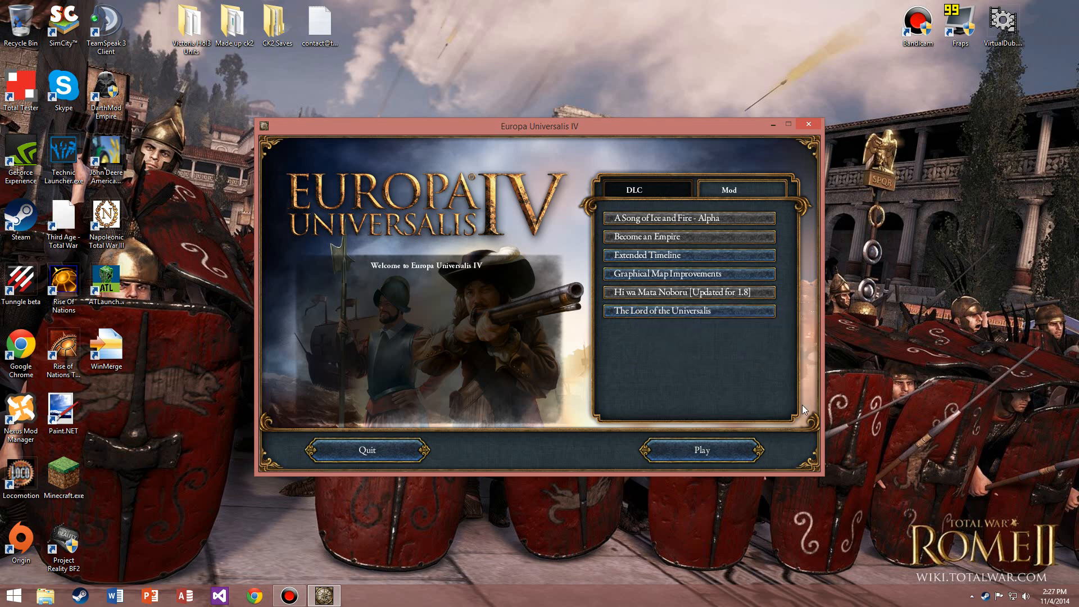
mouse_move(807, 124)
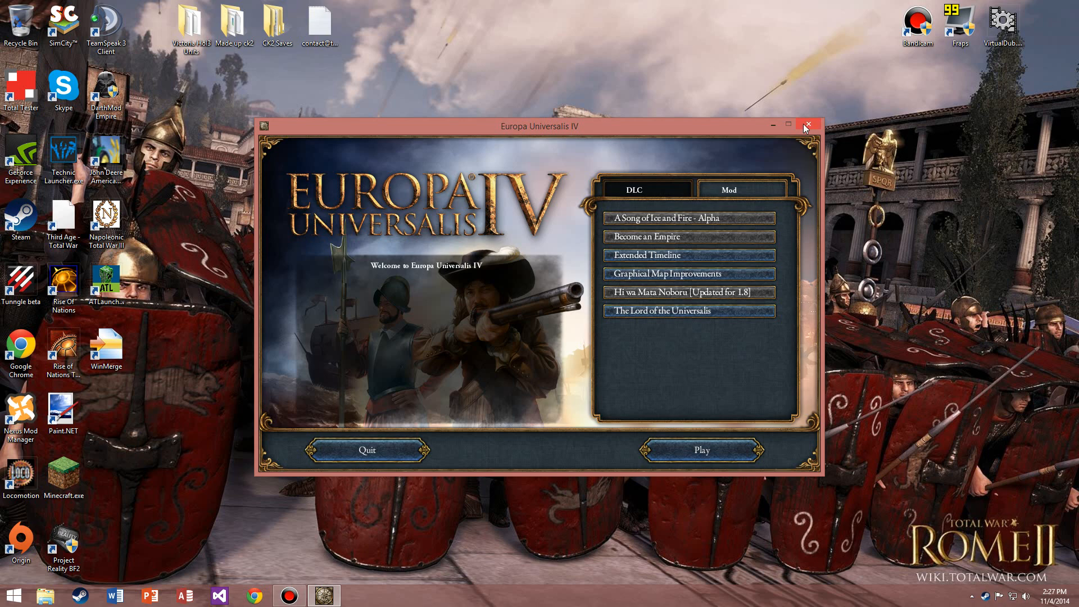
Step: Close the launcher and show the Documents folder in File Explorer
left_click(807, 125)
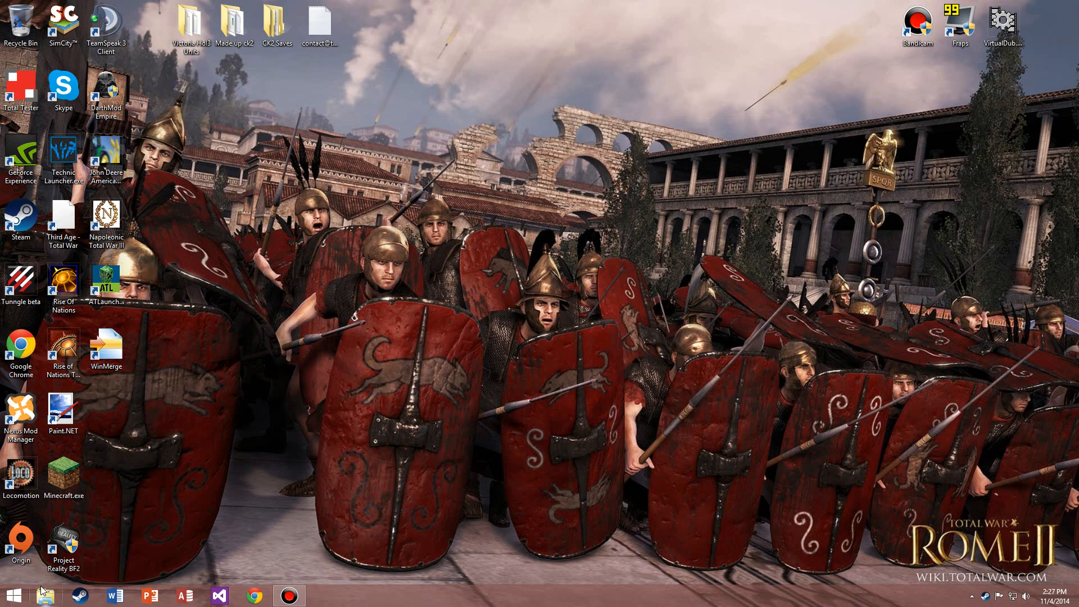
left_click(45, 596)
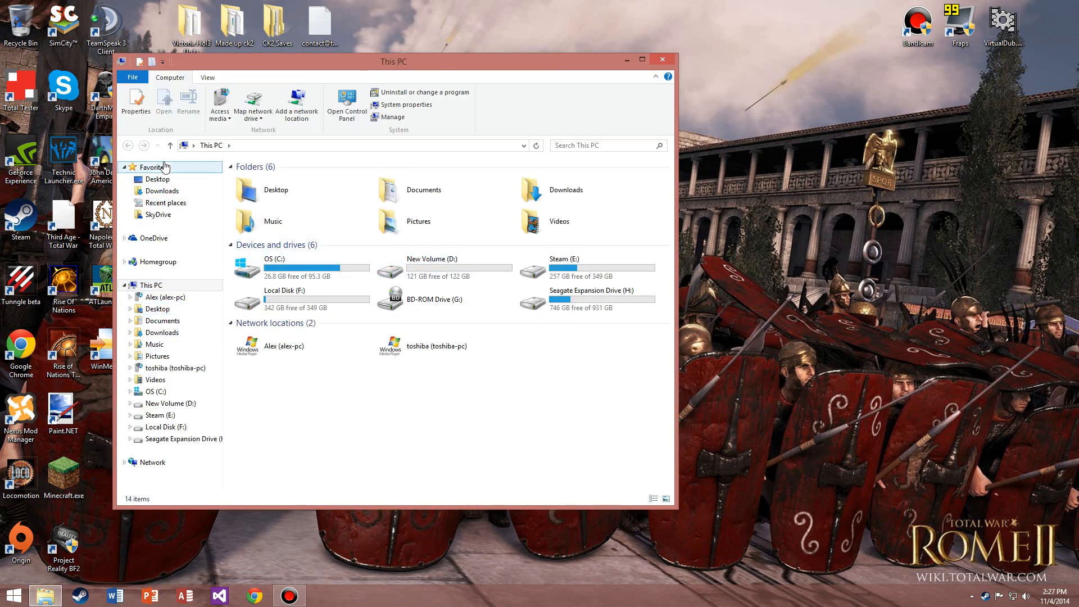
left_click(164, 308)
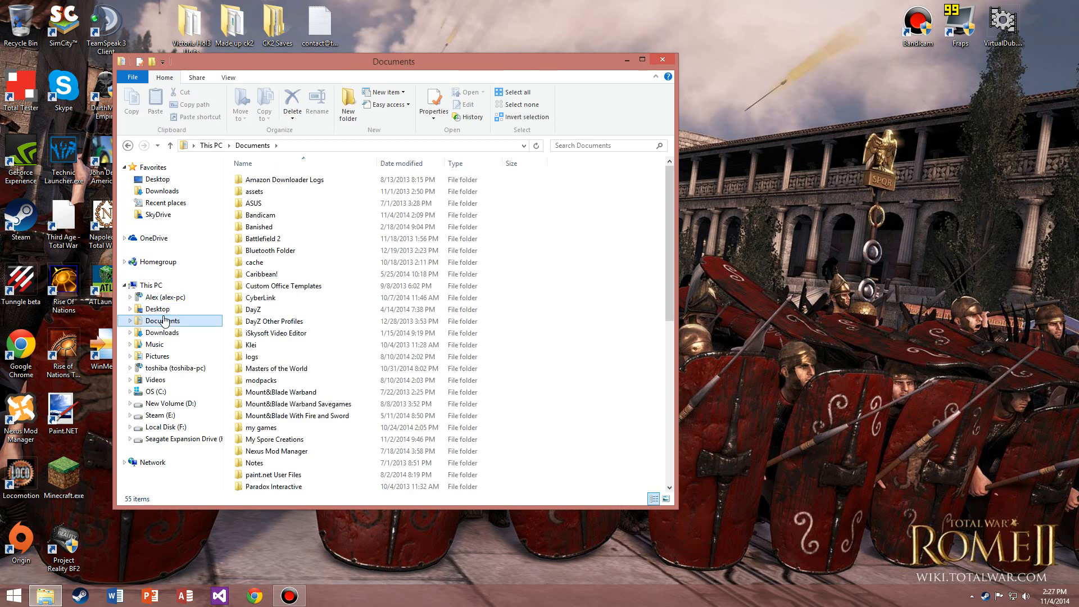
scroll("down", 3)
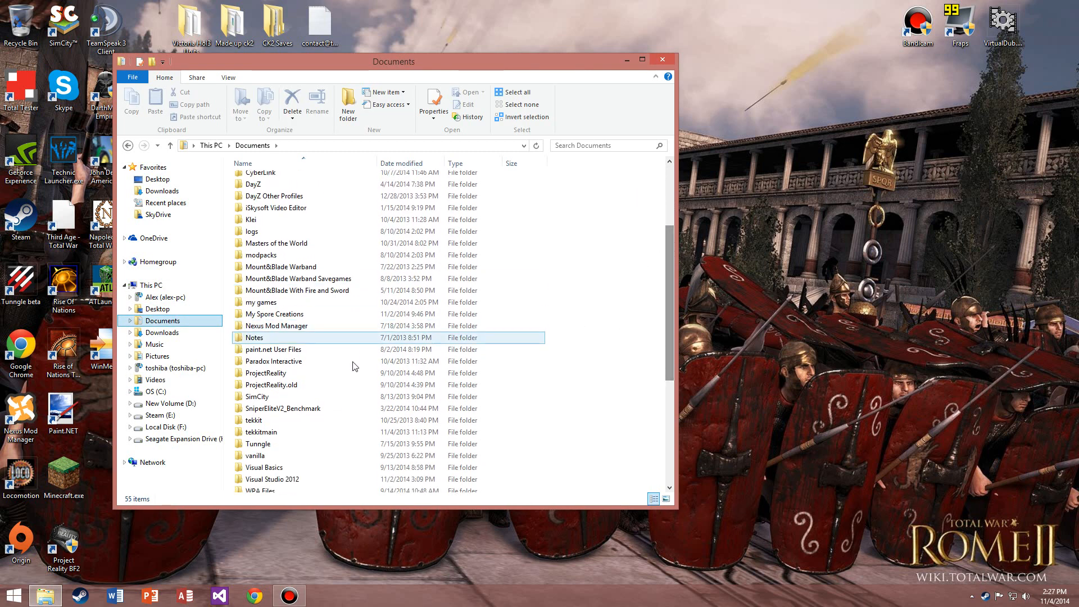
Step: Navigate into Paradox Interactive > Europa Universalis IV
left_click(272, 360)
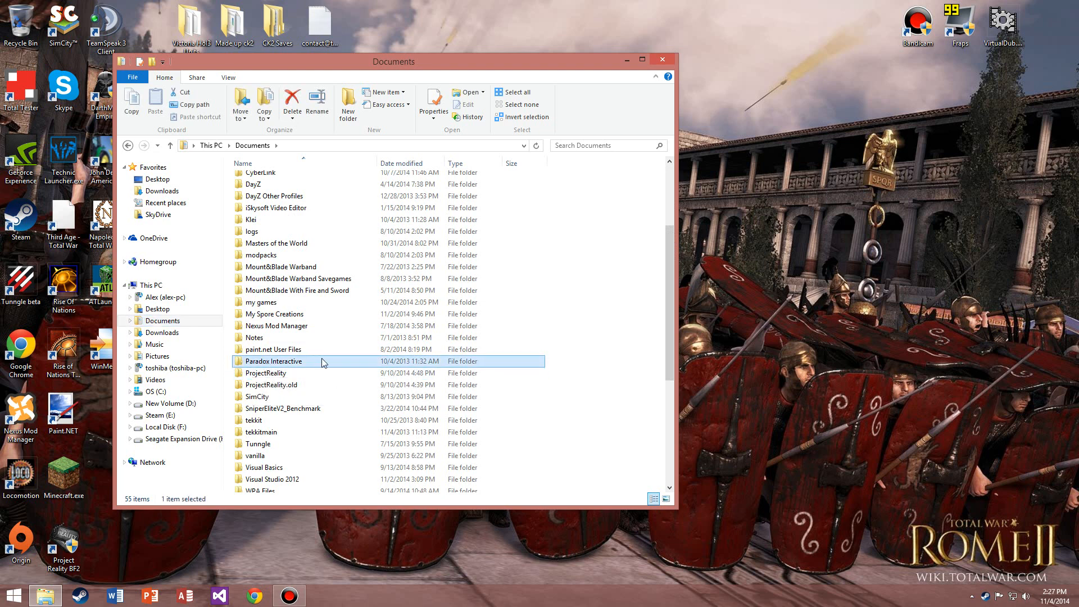
double_click(273, 361)
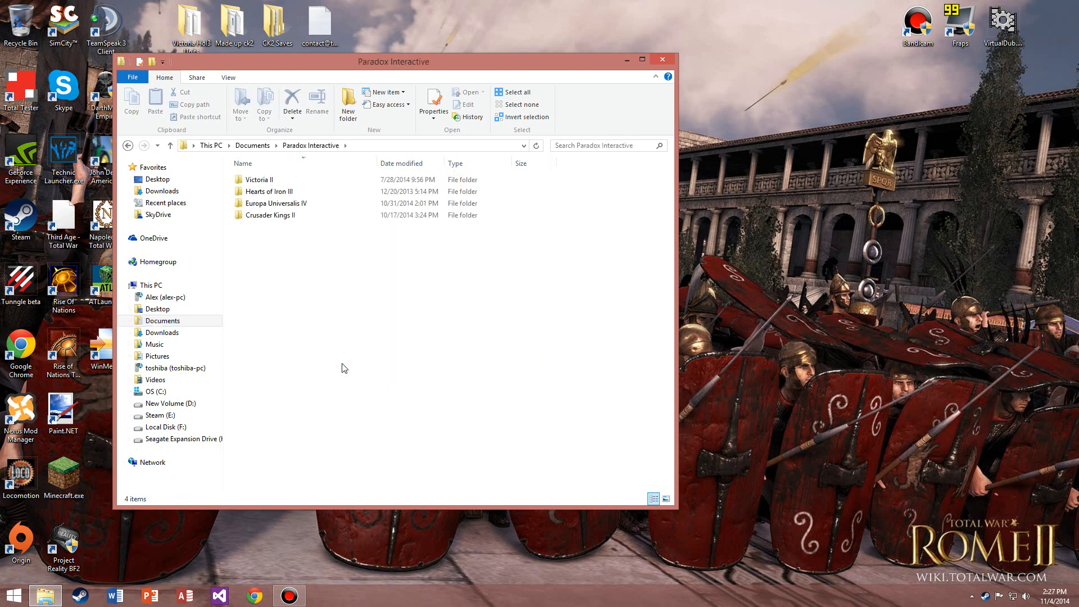
mouse_move(275, 191)
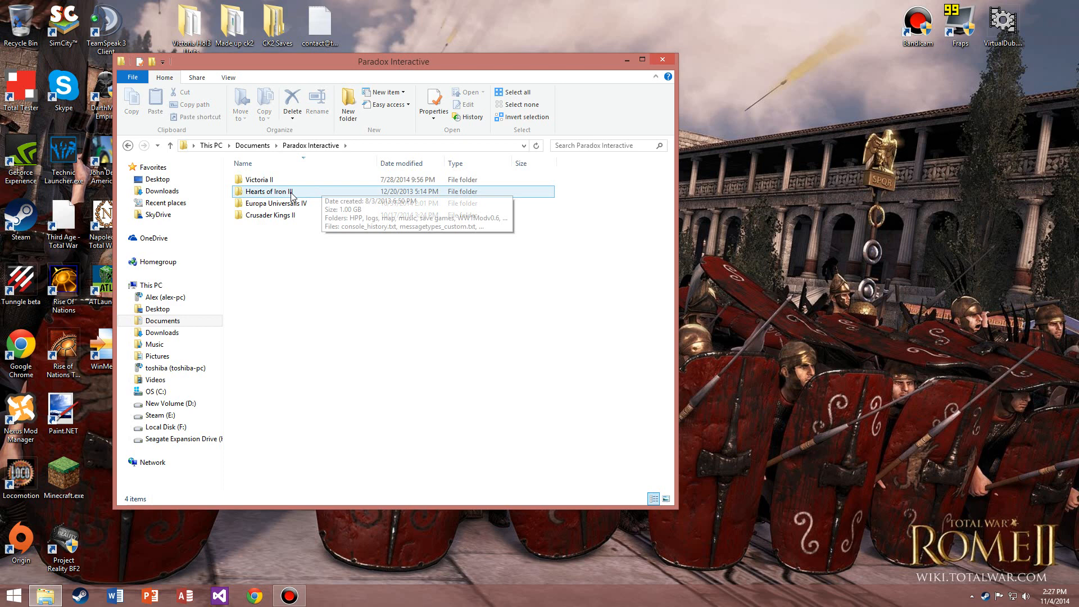
left_click(275, 203)
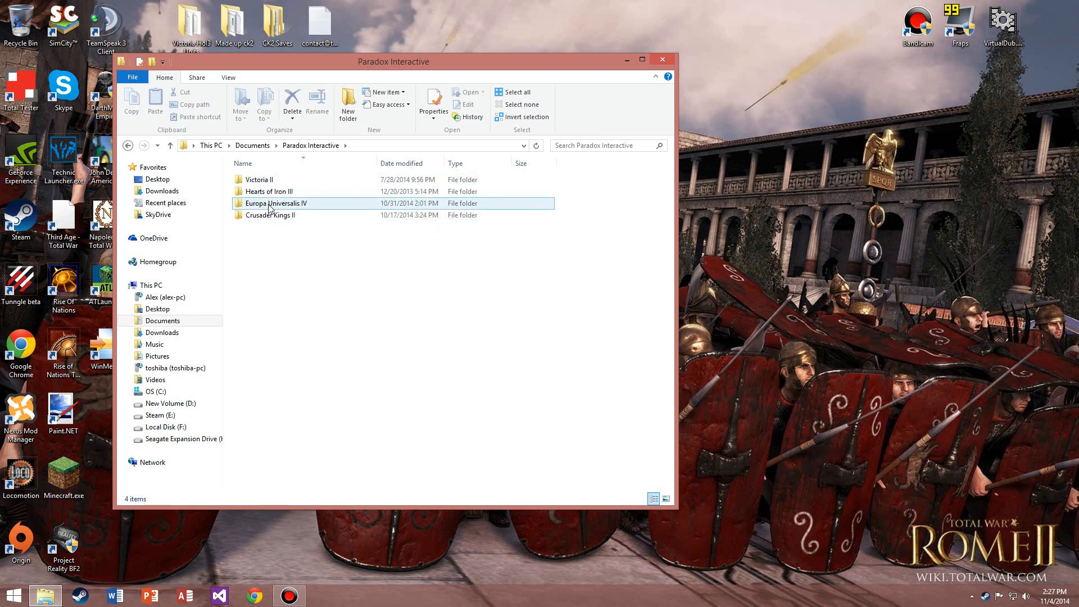
mouse_move(276, 203)
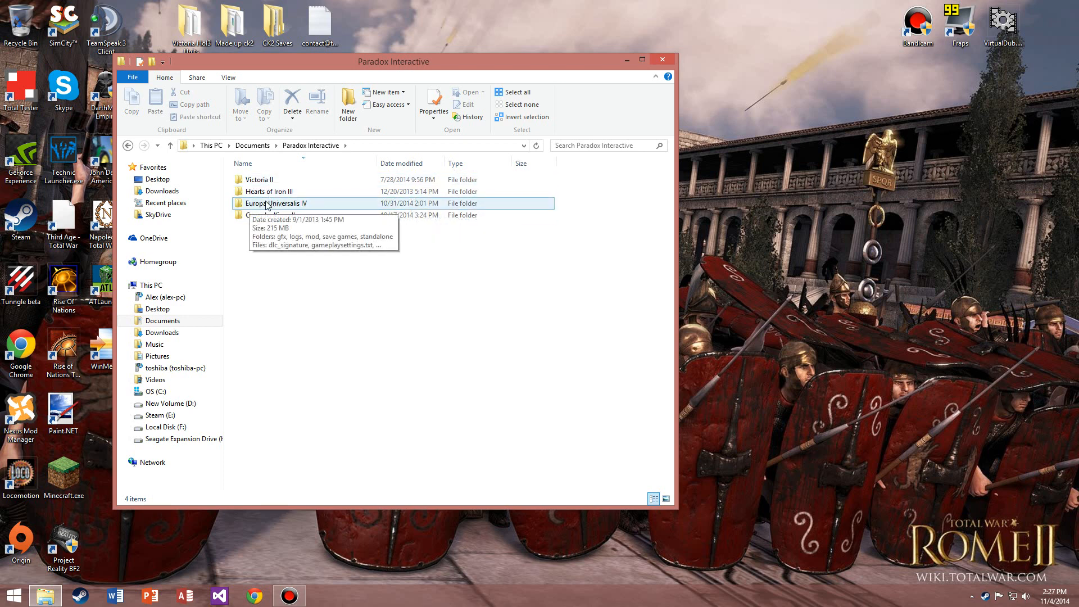
double_click(277, 204)
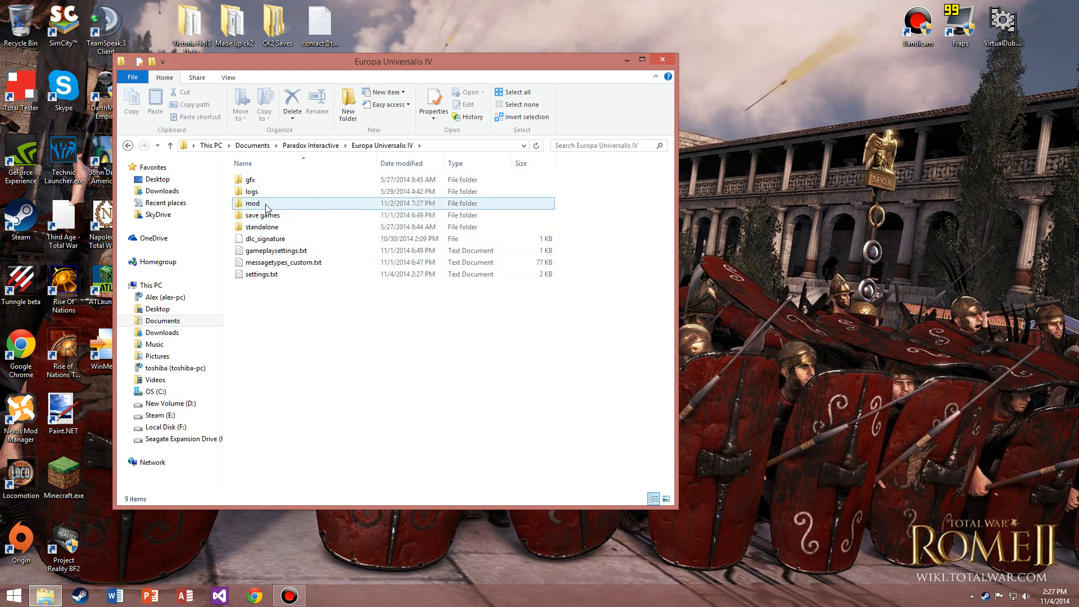
double_click(252, 204)
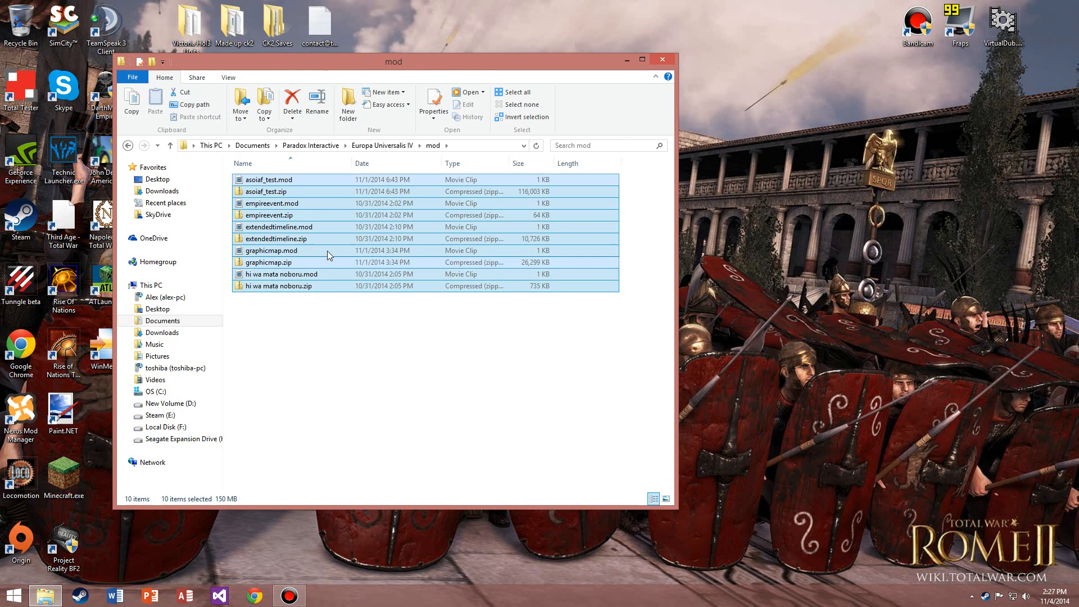
mouse_move(287, 191)
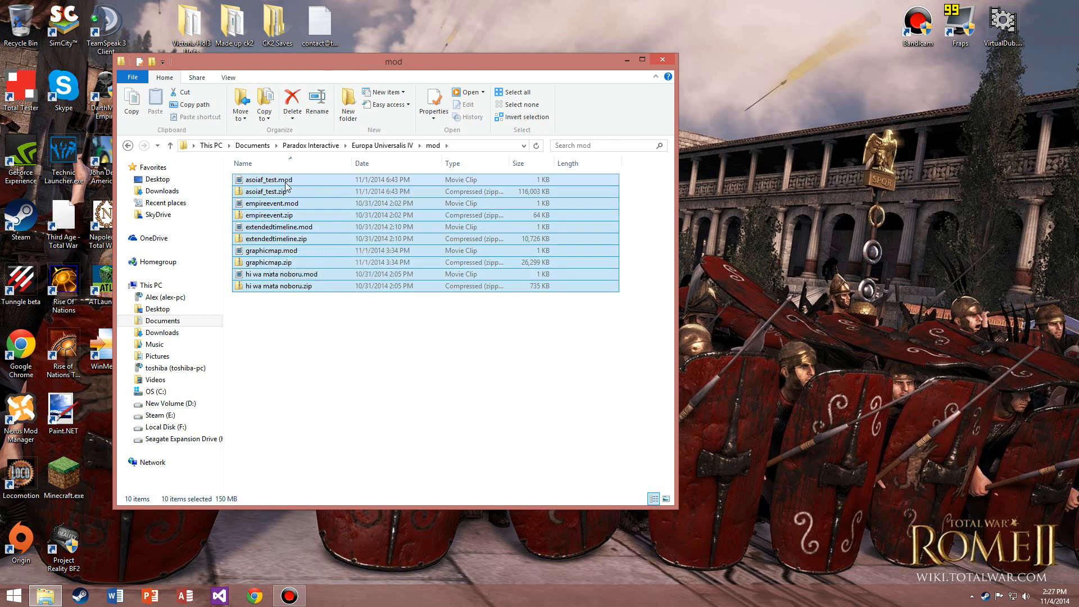
mouse_move(626, 189)
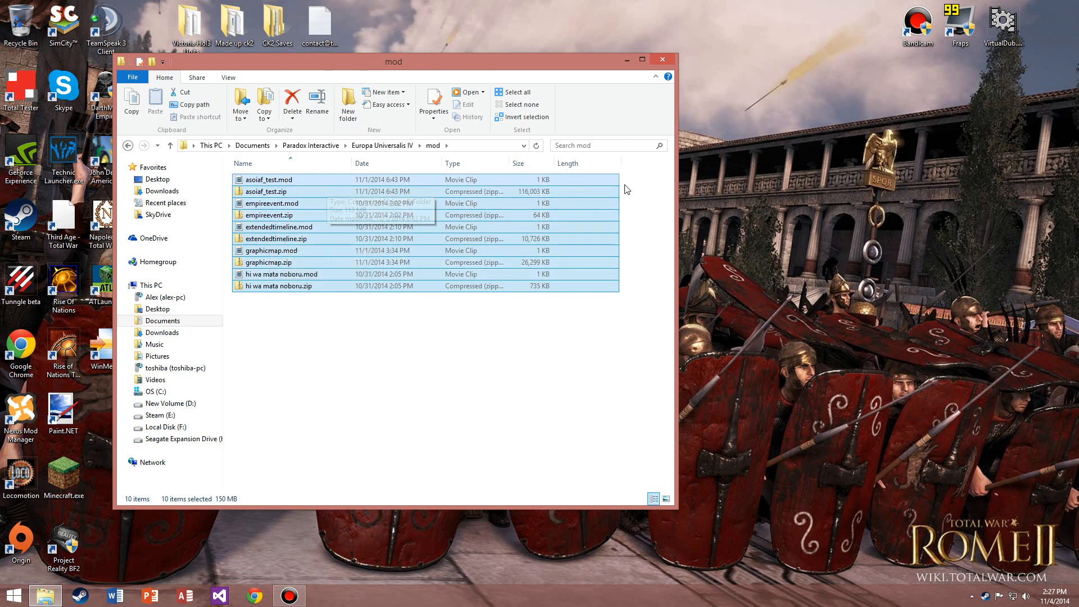
left_click(277, 238)
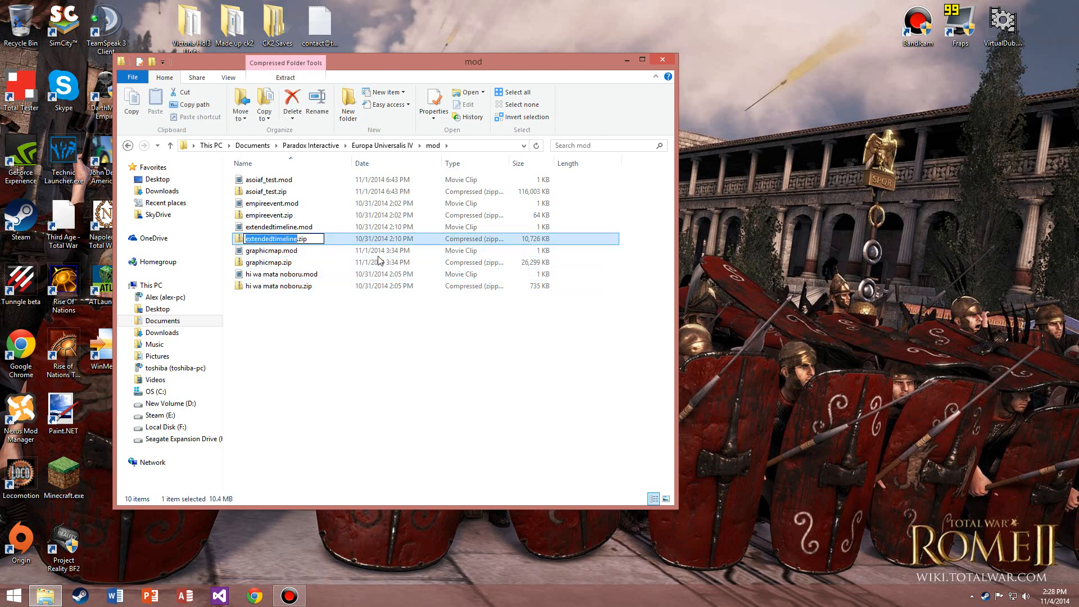
left_click(278, 285)
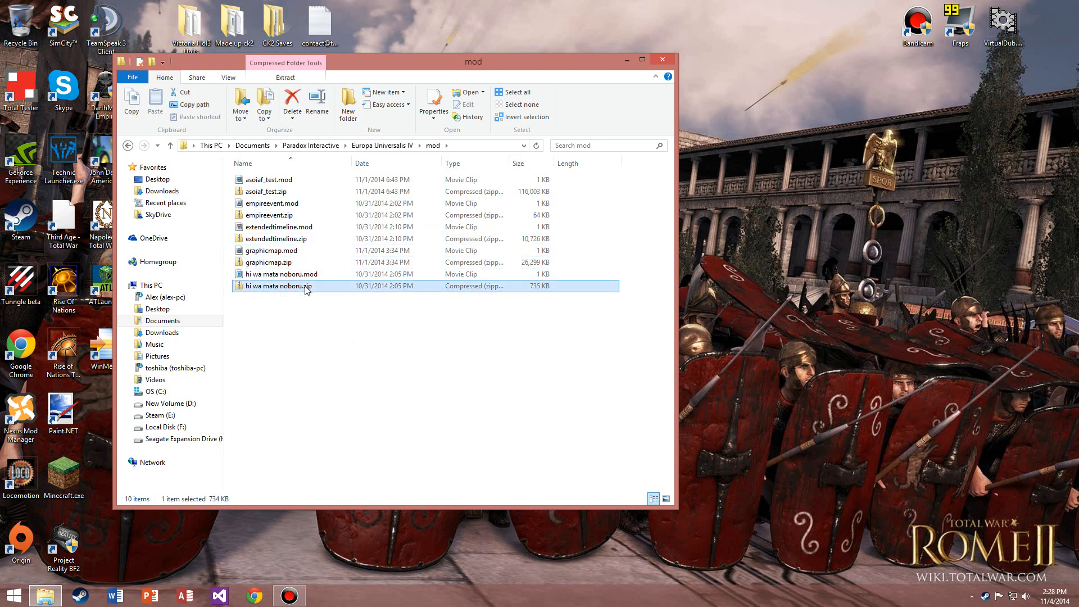
left_click(269, 179)
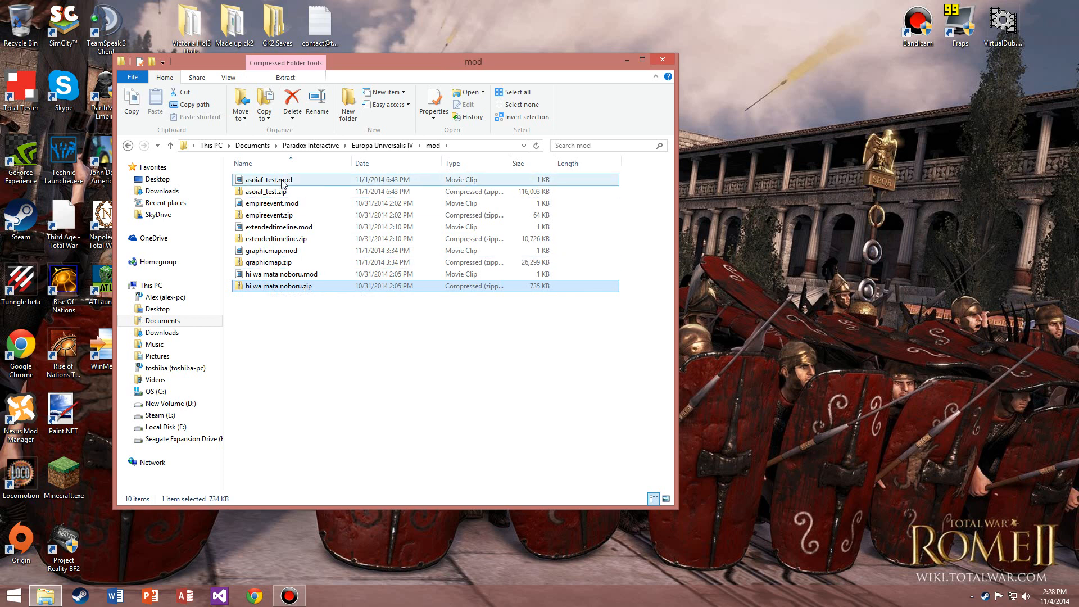
left_click(278, 285)
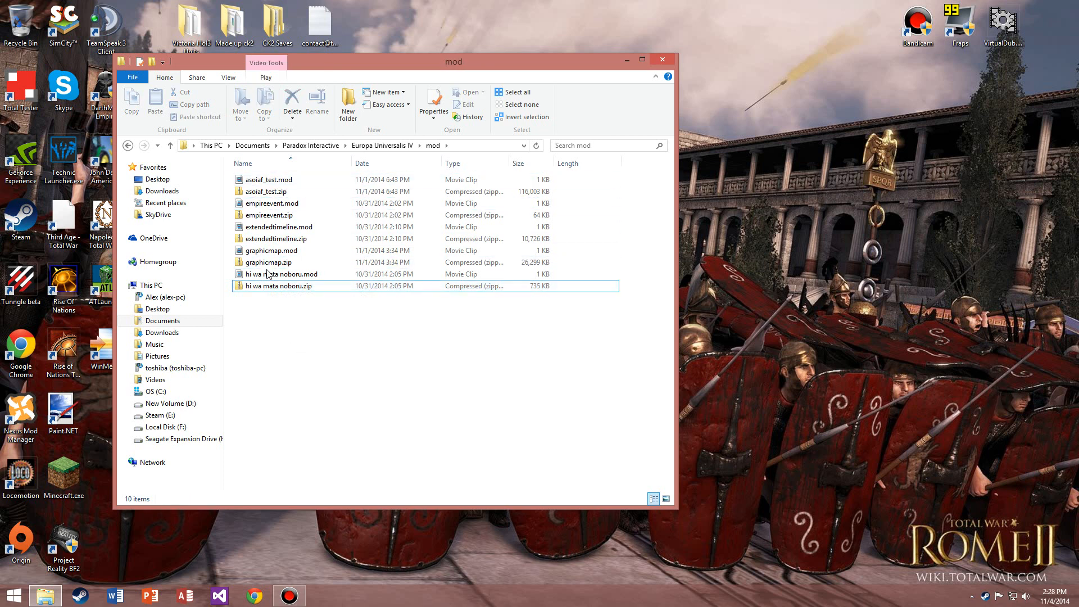
left_click(282, 274)
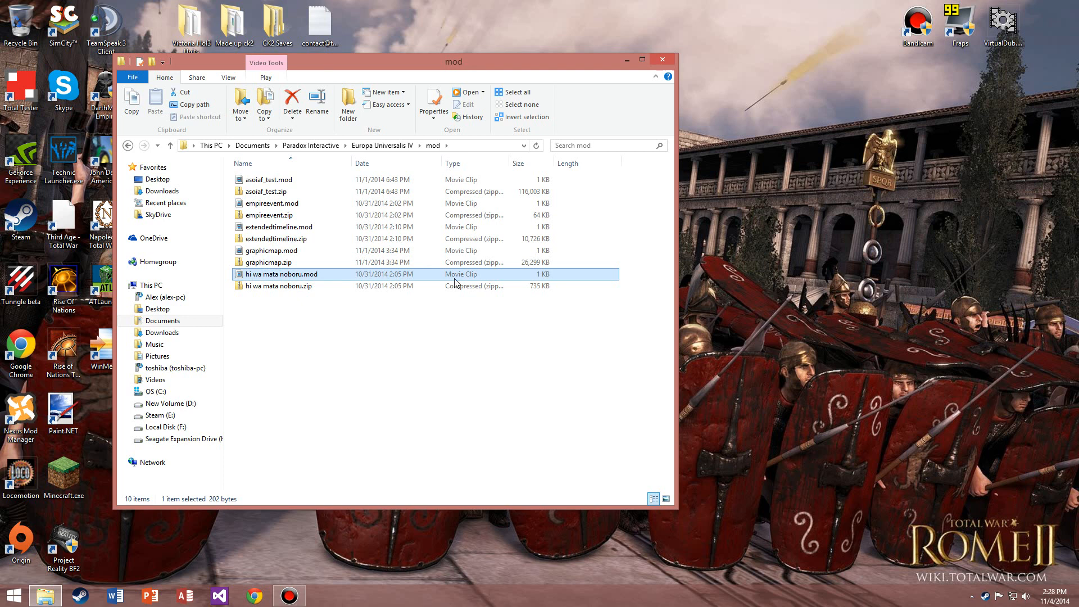
left_click(269, 180)
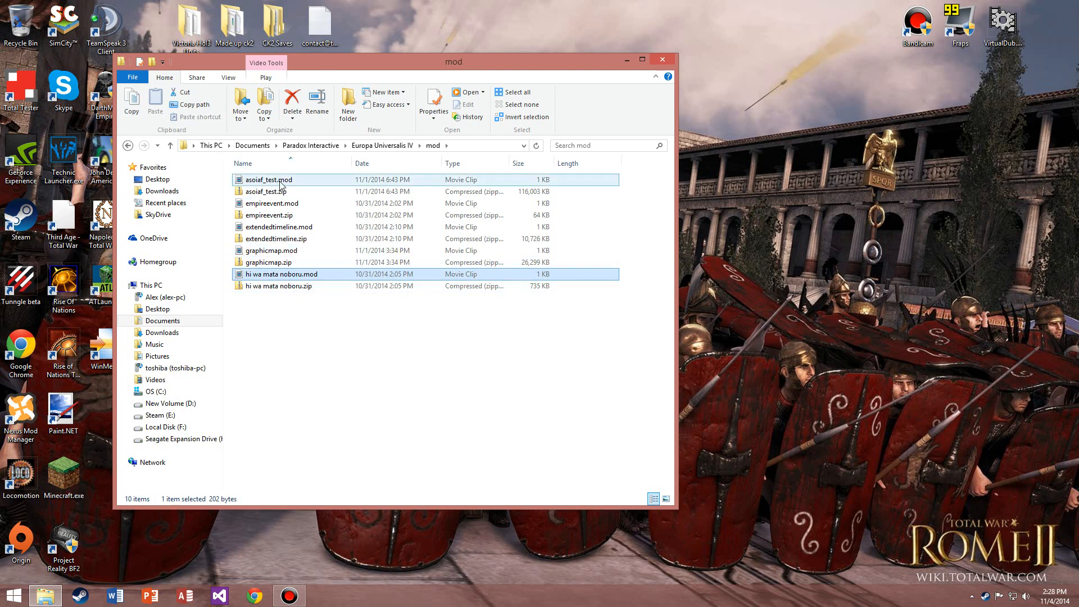
left_click(282, 275)
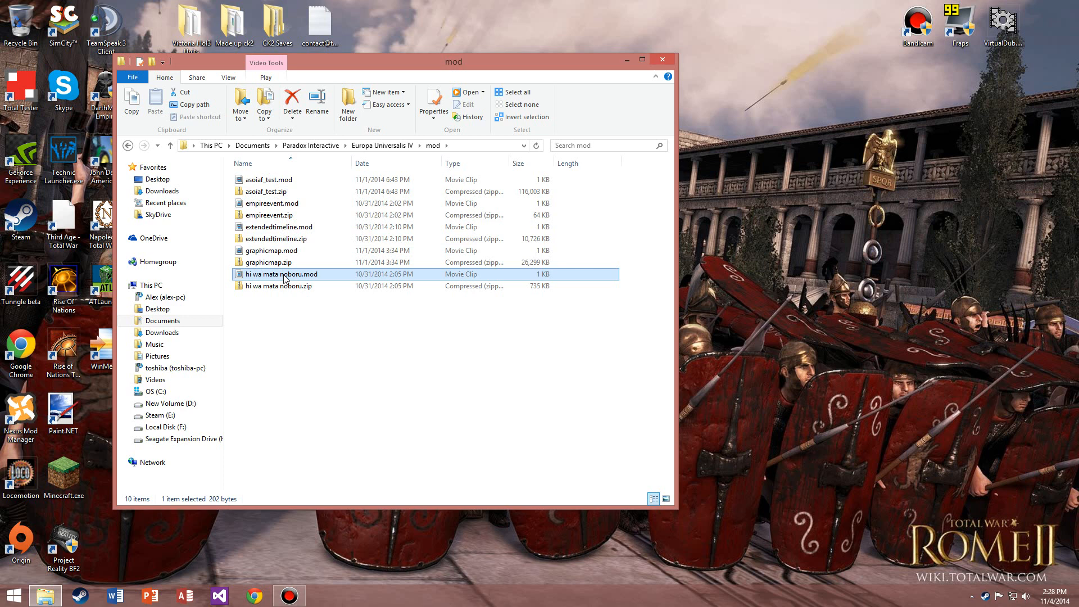
Step: Bring up the context menu and Open with list for hi wa mata noboru.mod
right_click(282, 274)
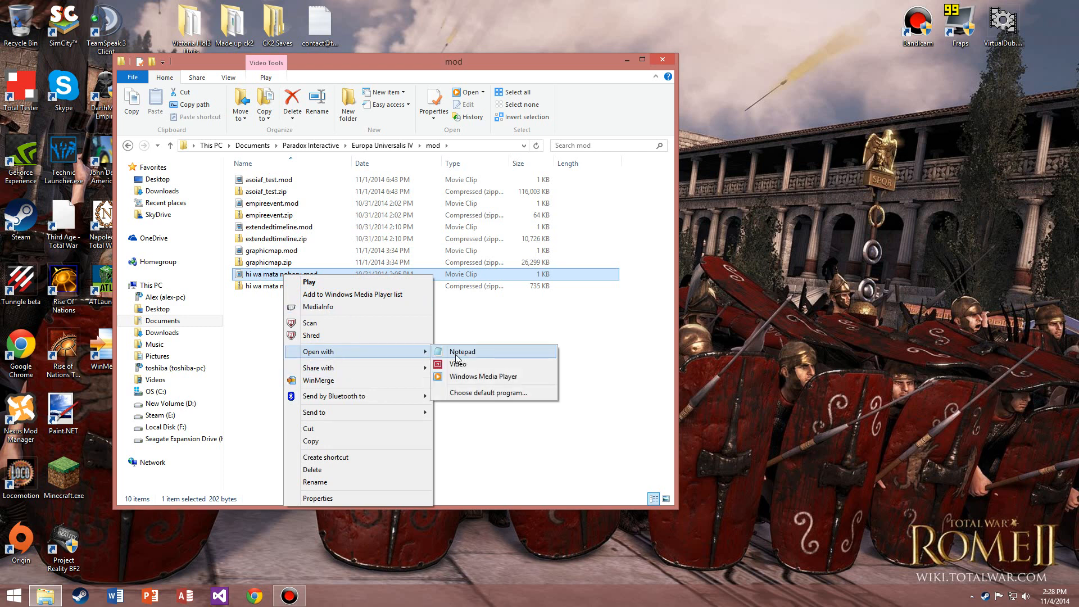
mouse_move(480, 352)
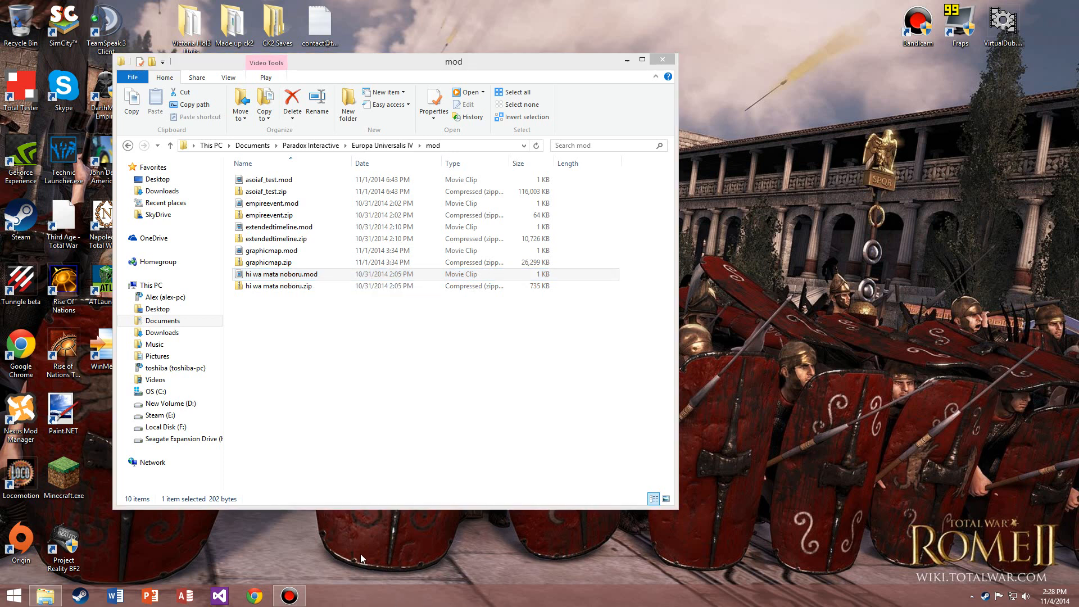
left_click(265, 191)
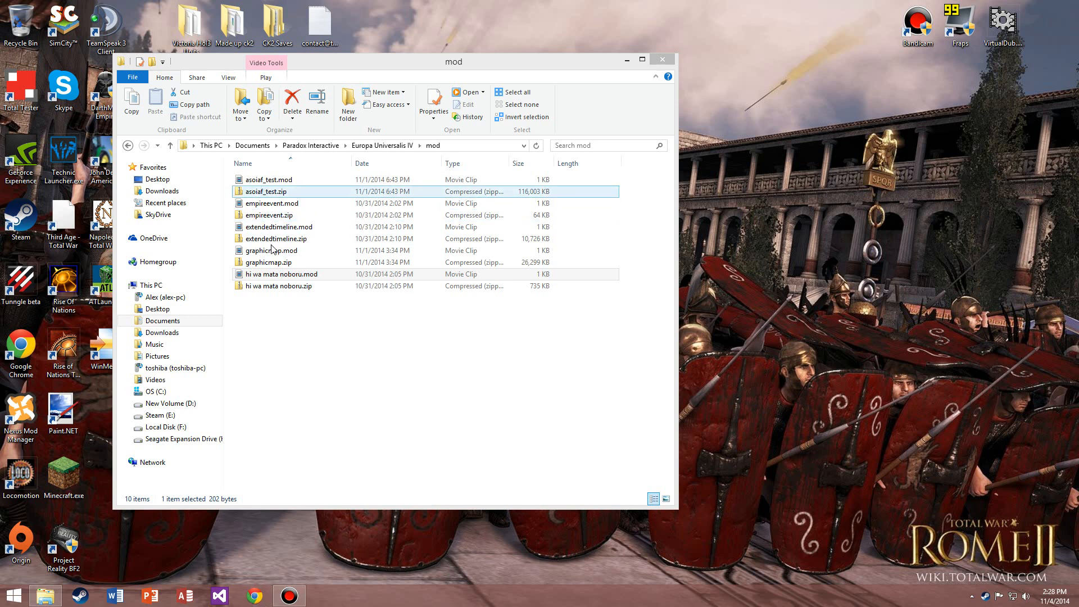
left_click(281, 274)
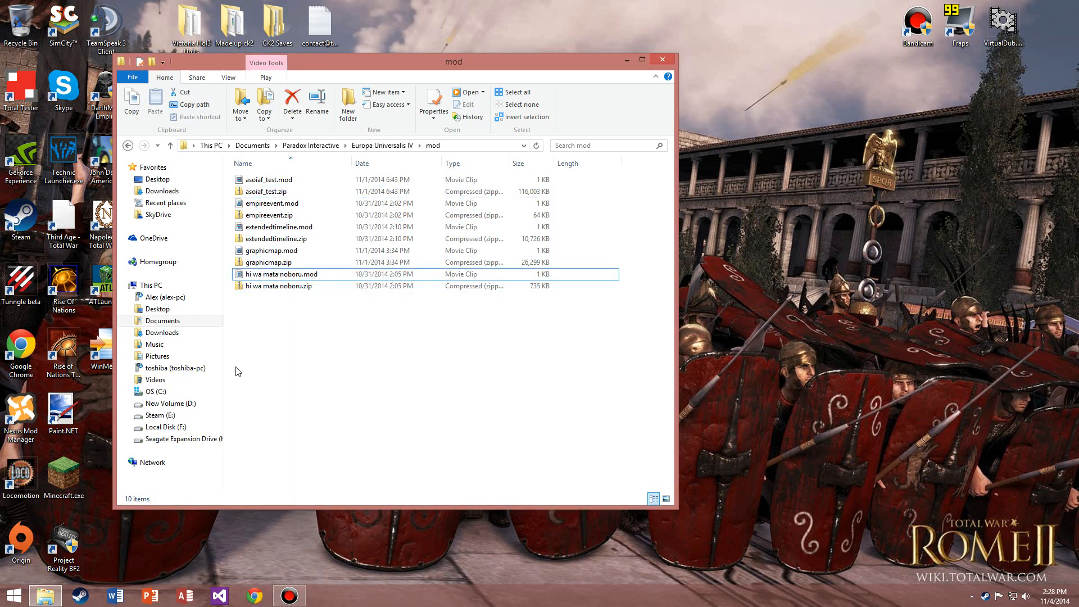
mouse_move(348, 402)
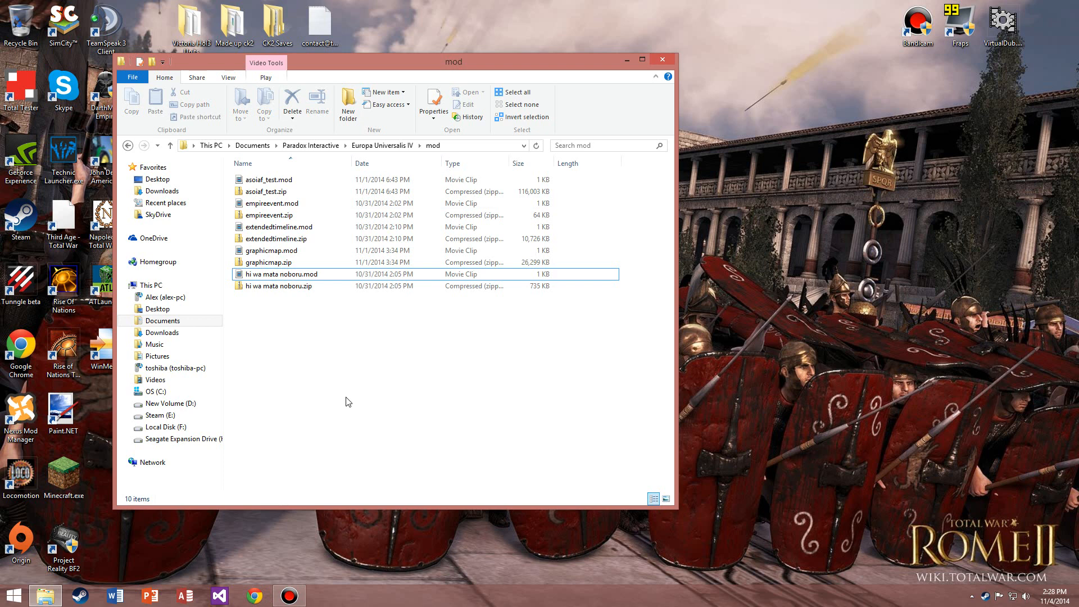
mouse_move(338, 395)
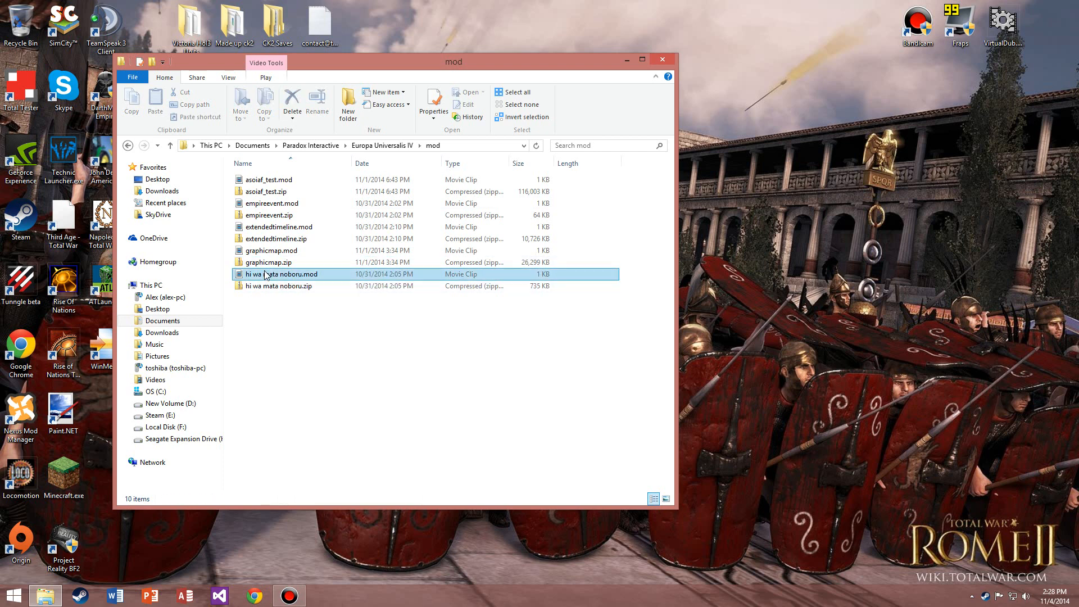
right_click(282, 274)
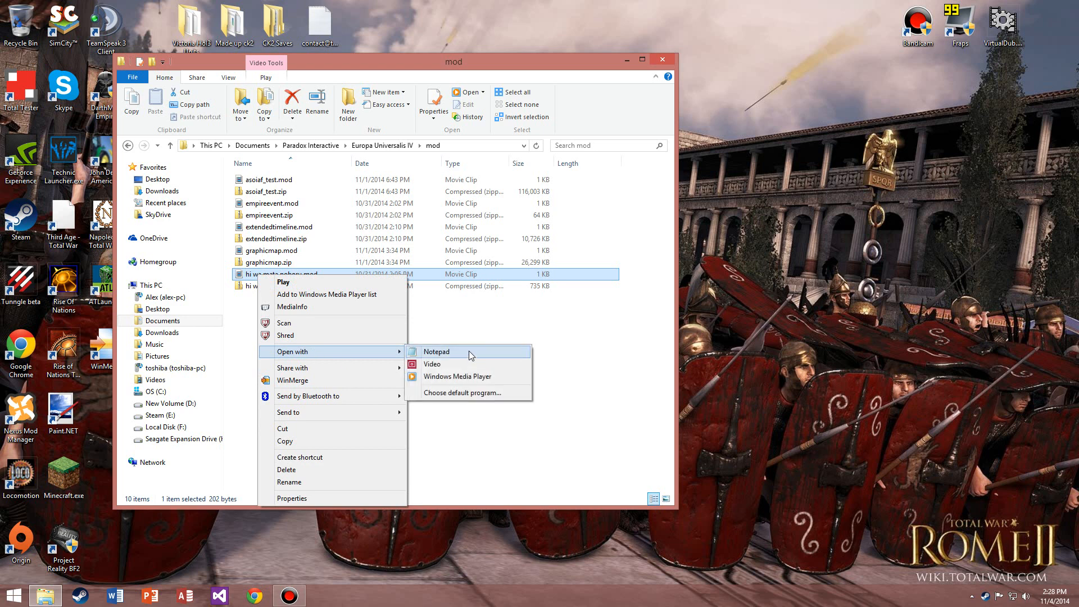
Step: Open hi wa mata noboru.mod in Notepad and read its name, archive and tags entries
left_click(436, 352)
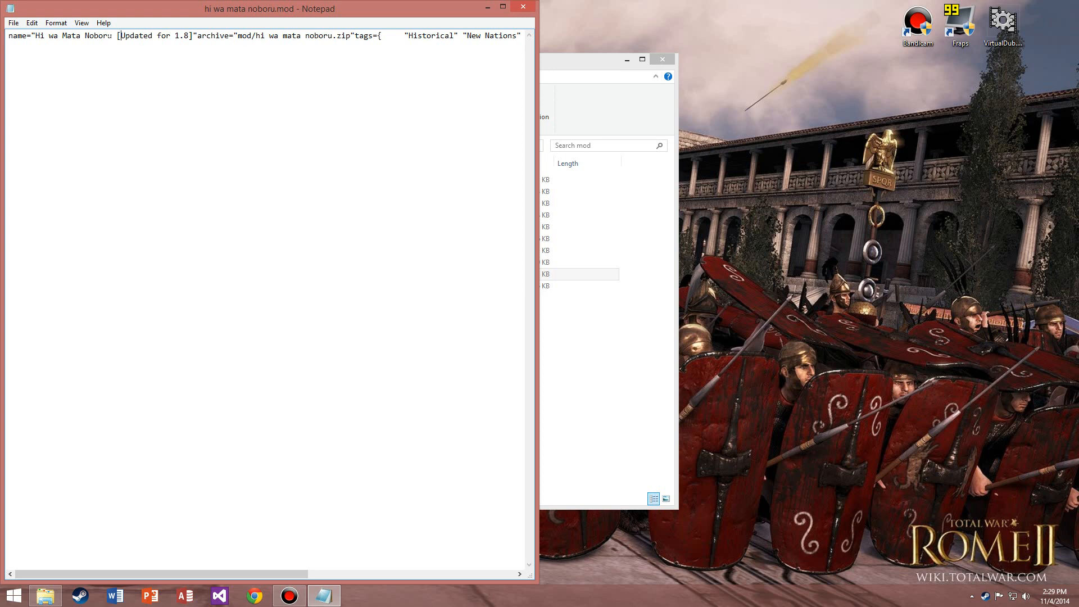
left_click_drag(115, 35, 193, 34)
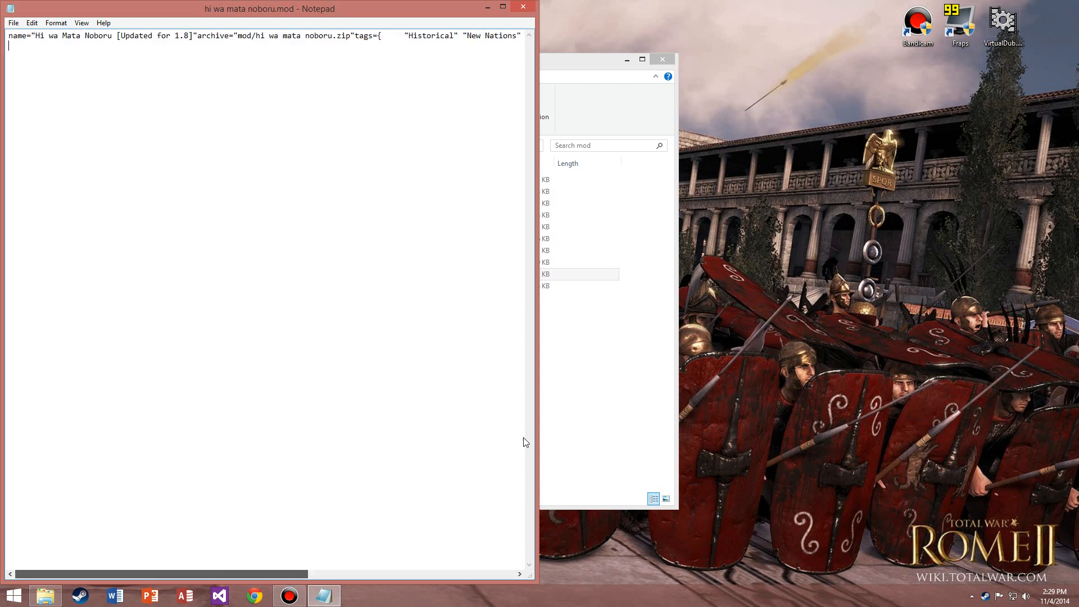
scroll("right", 3)
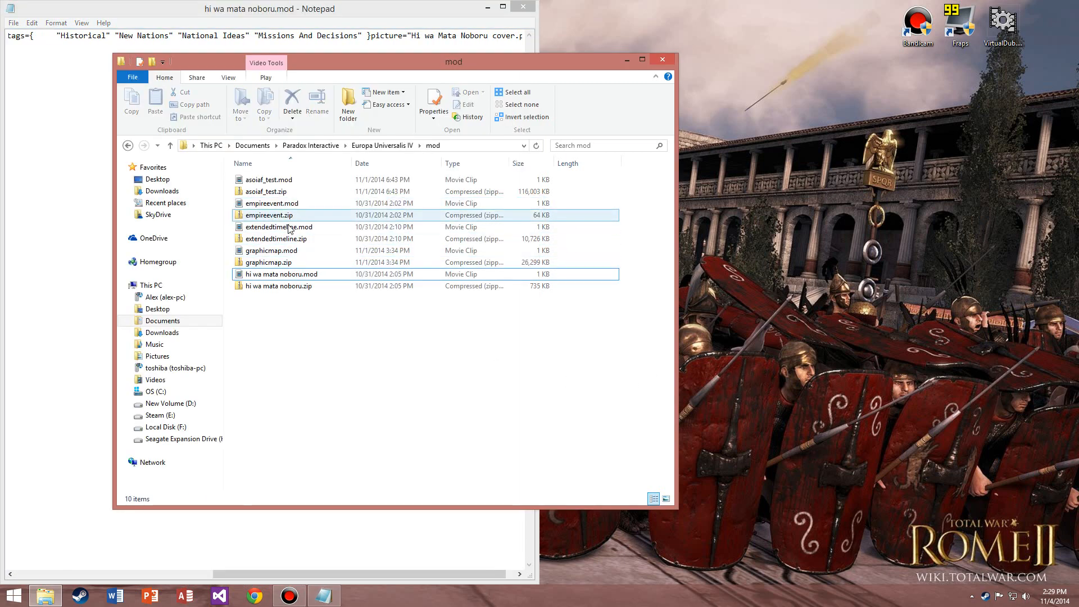
Step: Open extendedtimeline.mod in Notepad alongside and select its supported_version="1.8" entry
right_click(279, 227)
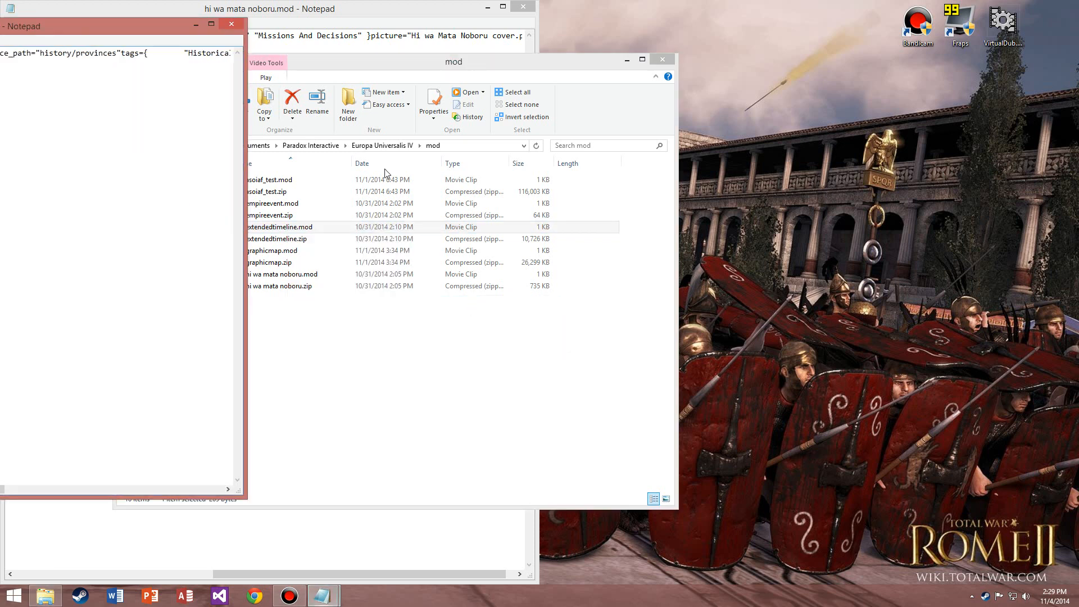
double_click(278, 226)
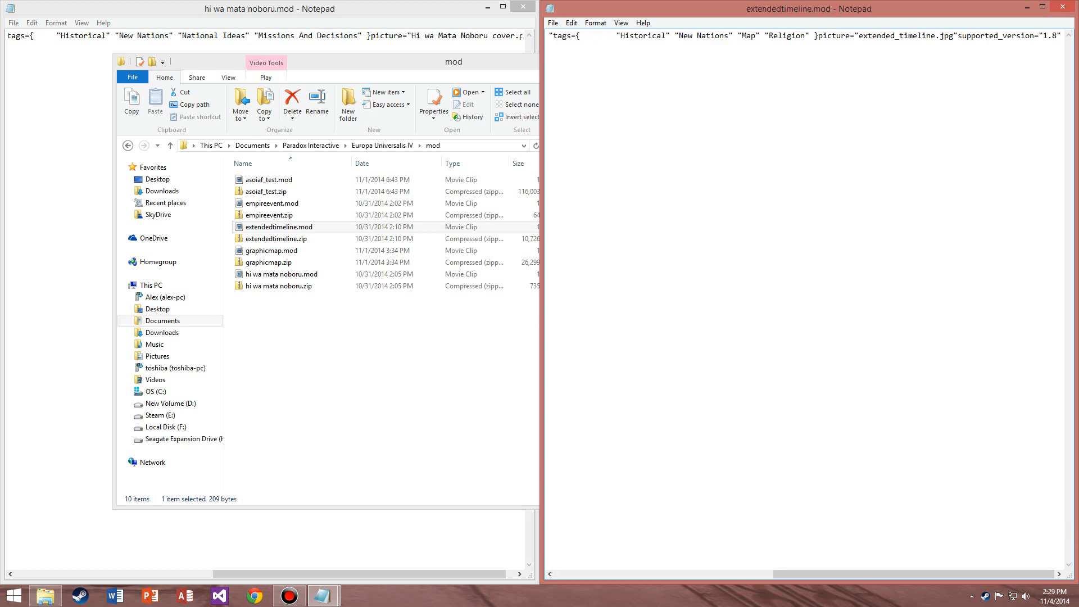
double_click(1025, 35)
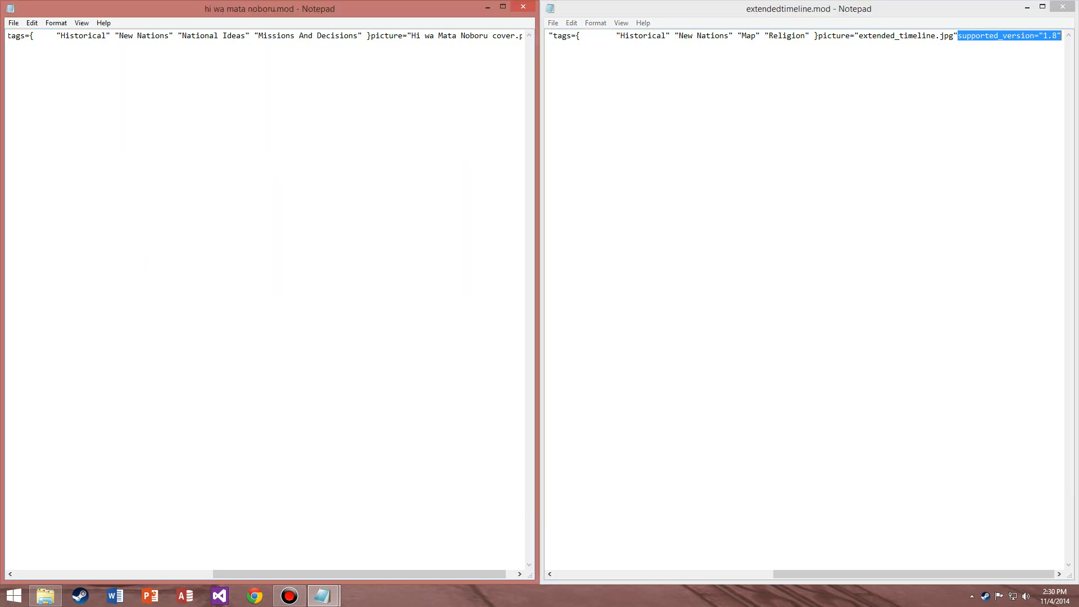
Step: Copy the supported_version="1.8" entry from extendedtimeline.mod
scroll("left", 3)
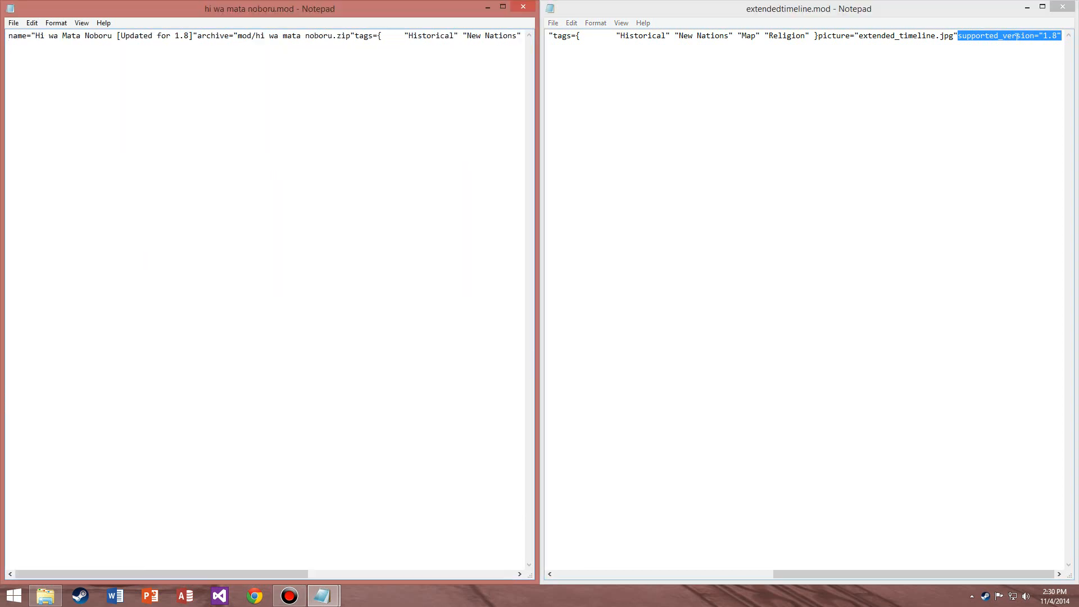
right_click(1005, 35)
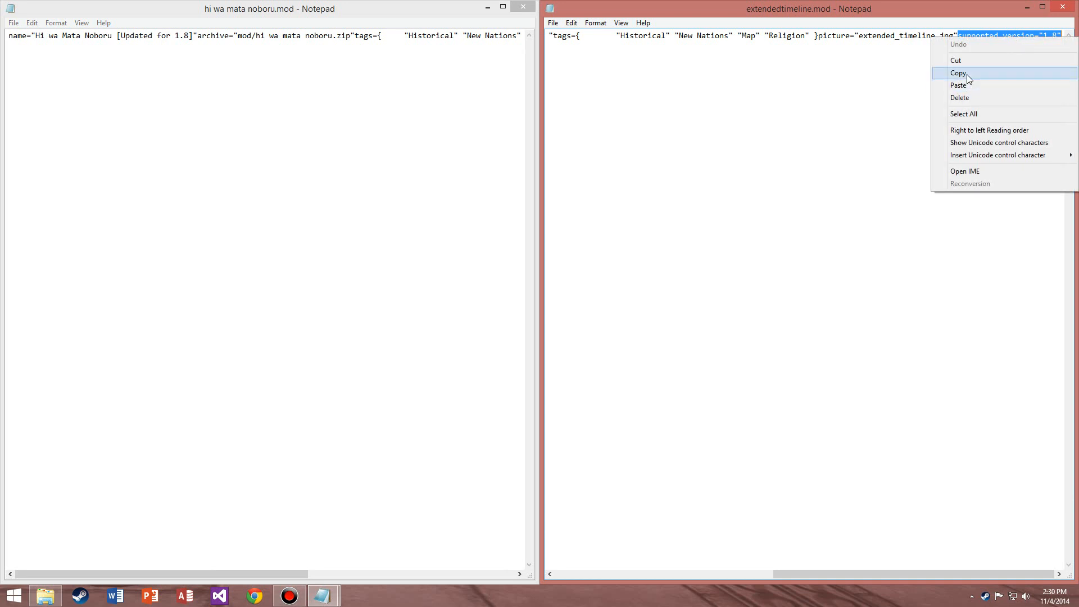
left_click(552, 22)
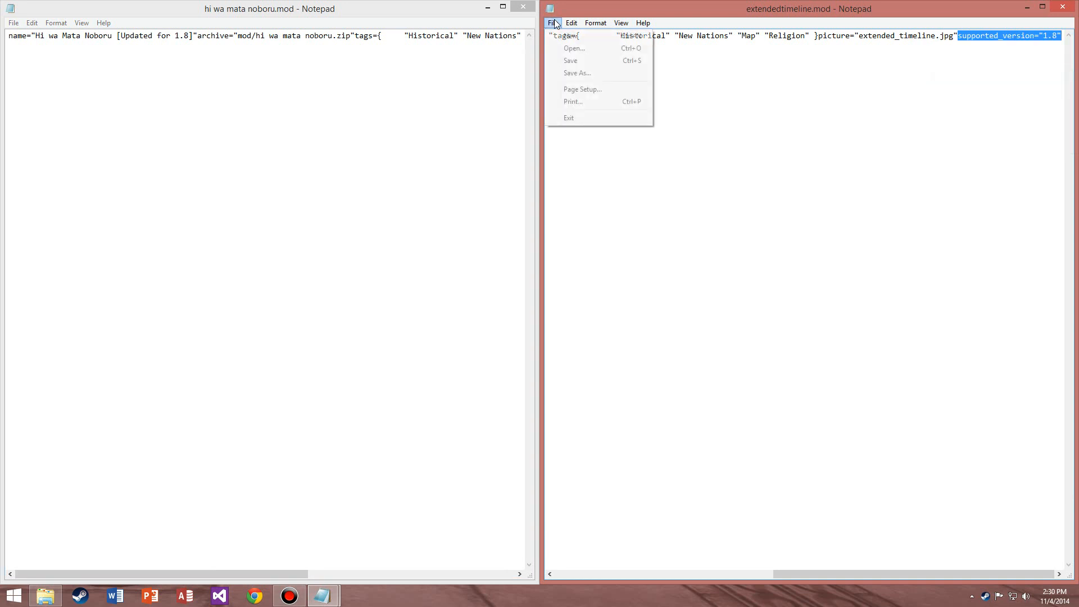
left_click(571, 22)
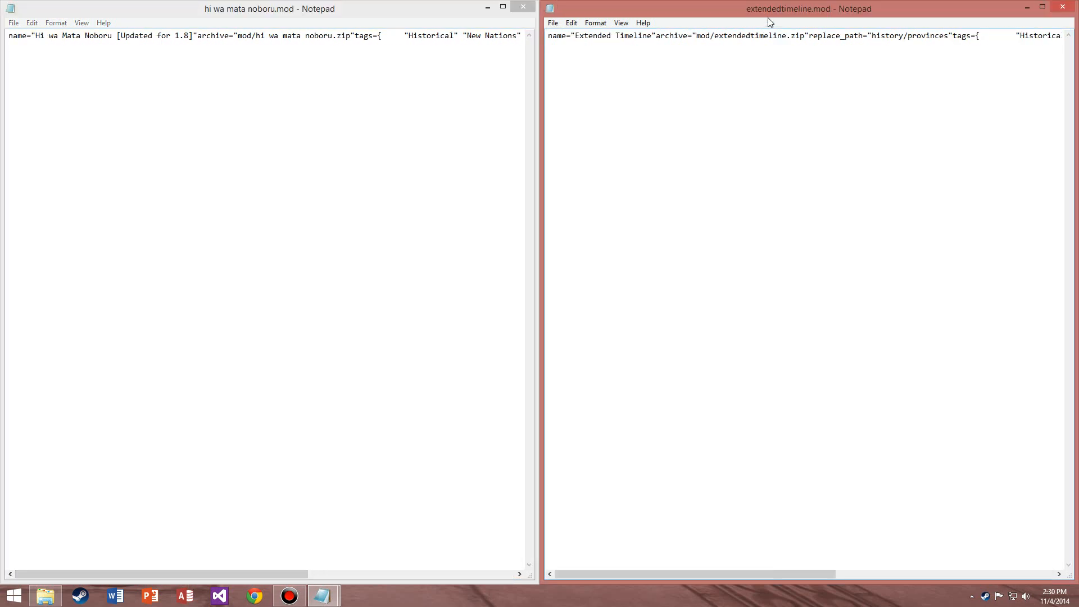
Step: Paste the version entry after the picture line in hi wa mata noboru.mod
scroll("right", 3)
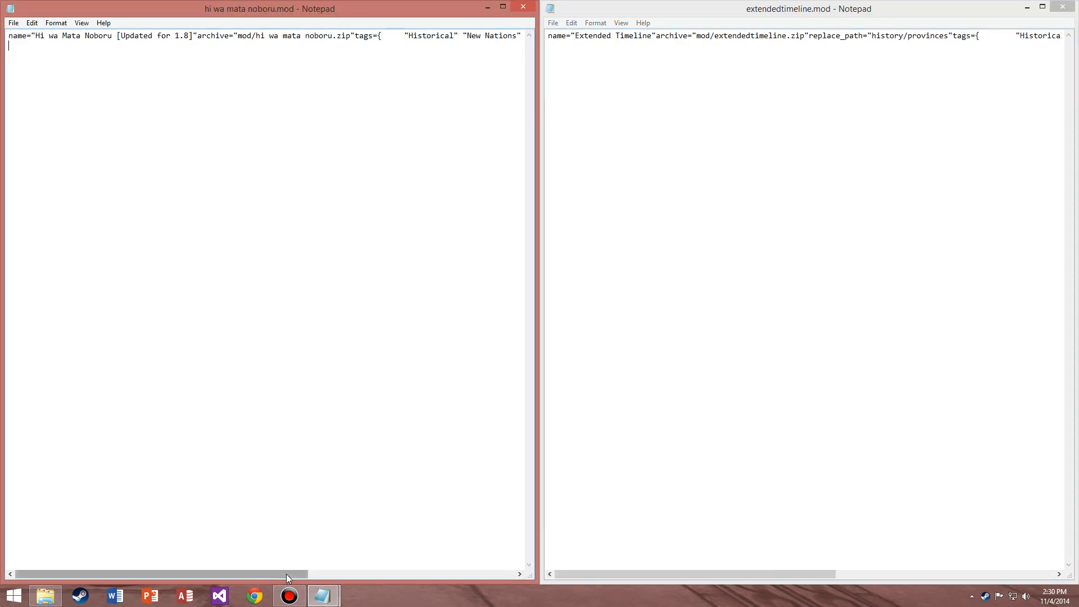
scroll("right", 3)
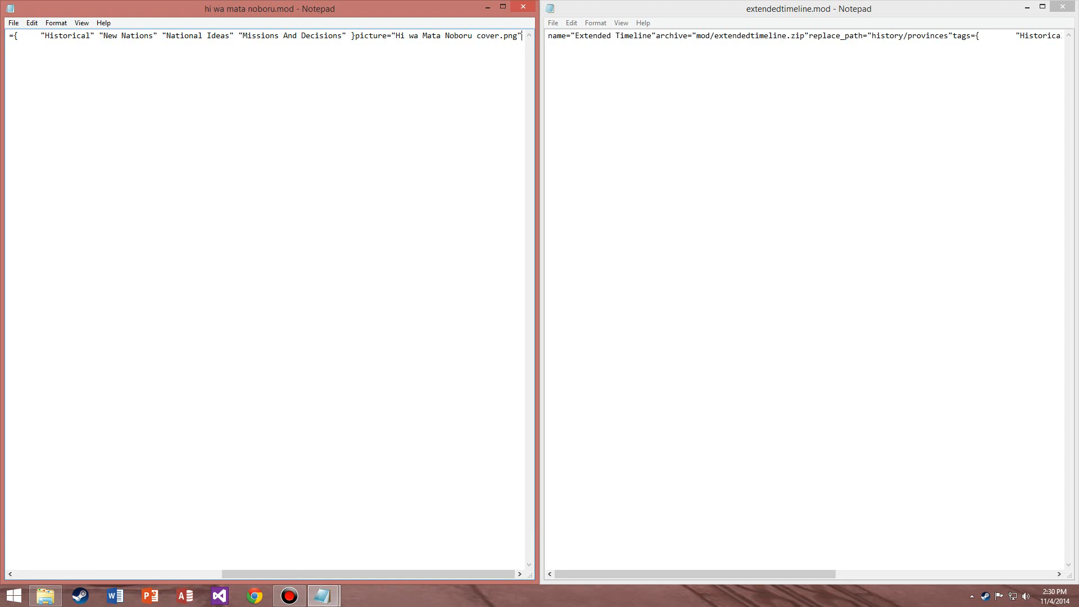
right_click(529, 48)
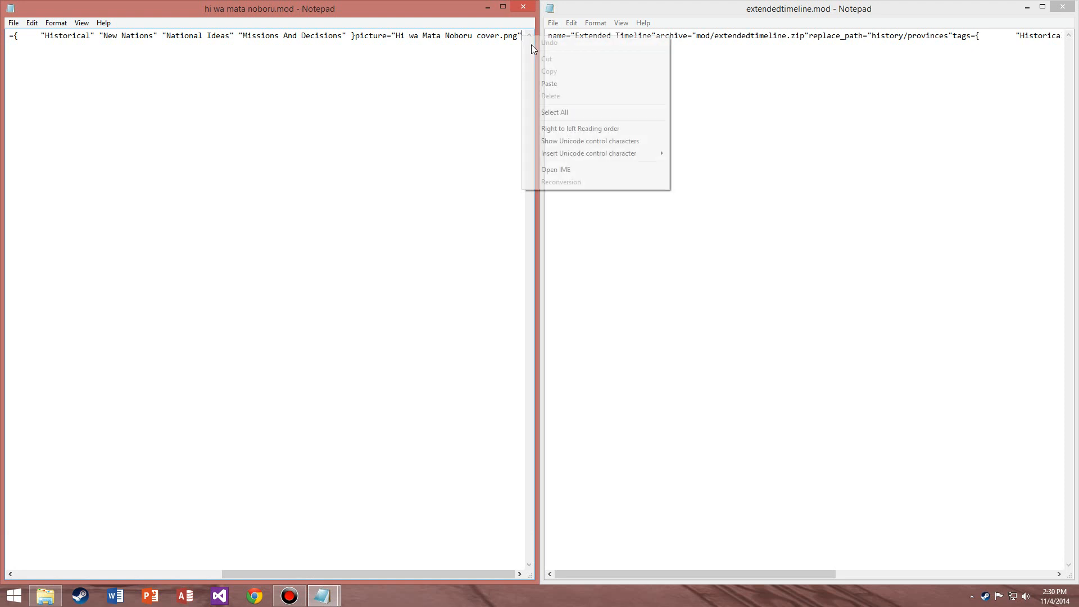
left_click(550, 83)
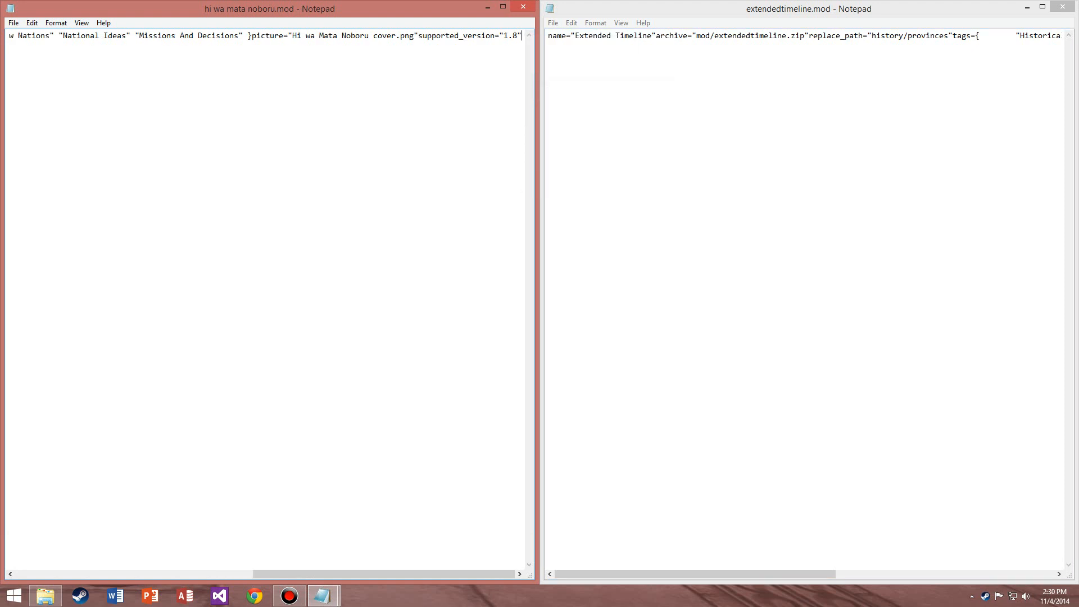
left_click(13, 22)
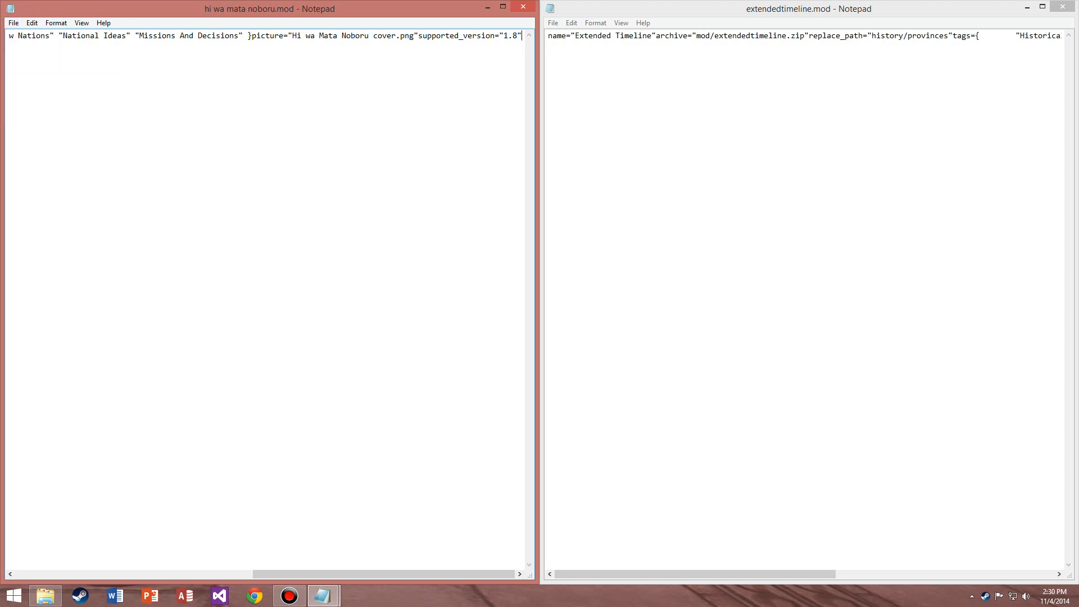
double_click(509, 35)
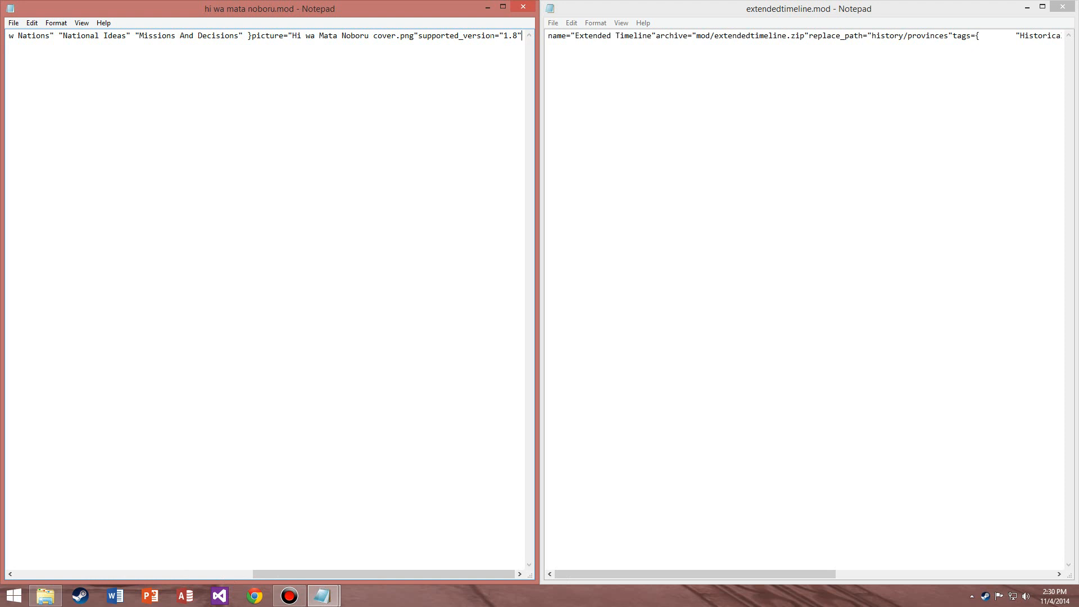
Step: Remove the pasted entry and discard a misspelled uppercase SUPPORTED_VERSIO attempt
key("Backspace")
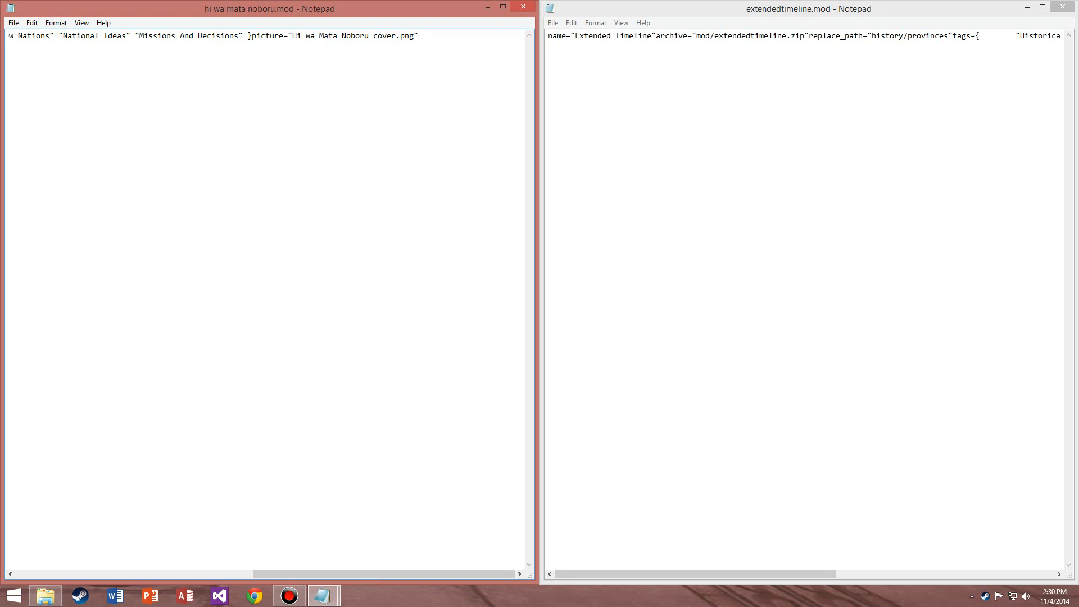
left_click(418, 34)
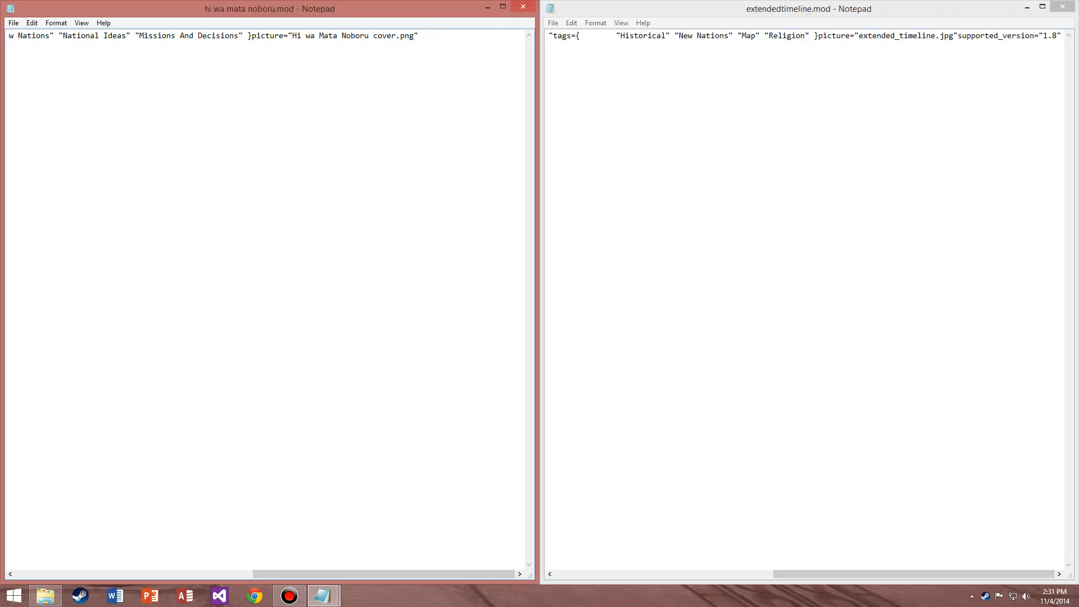
type("SUPPORTED")
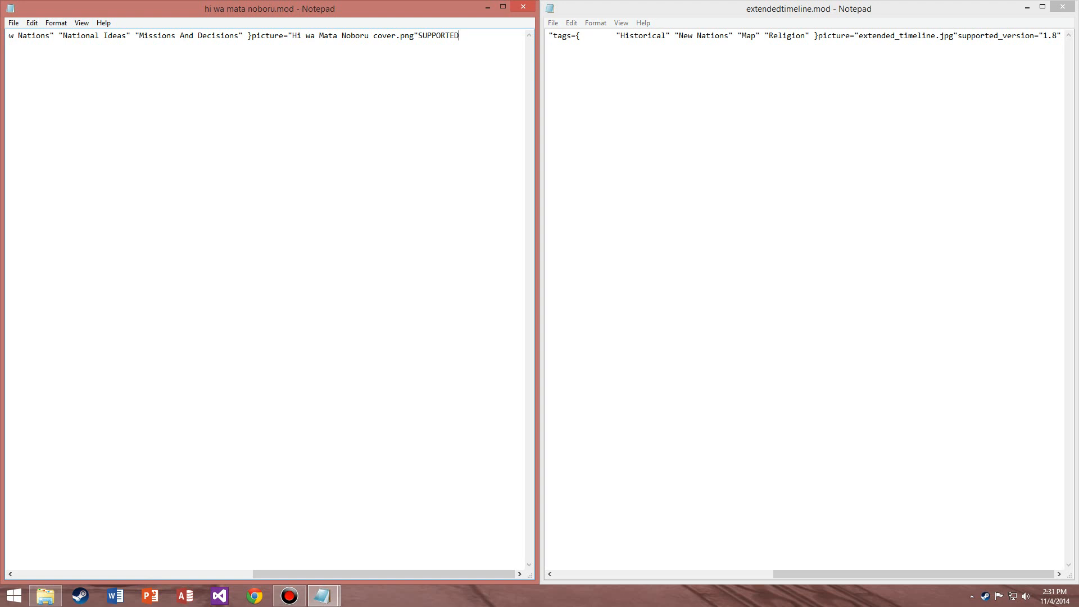
type("_VERS")
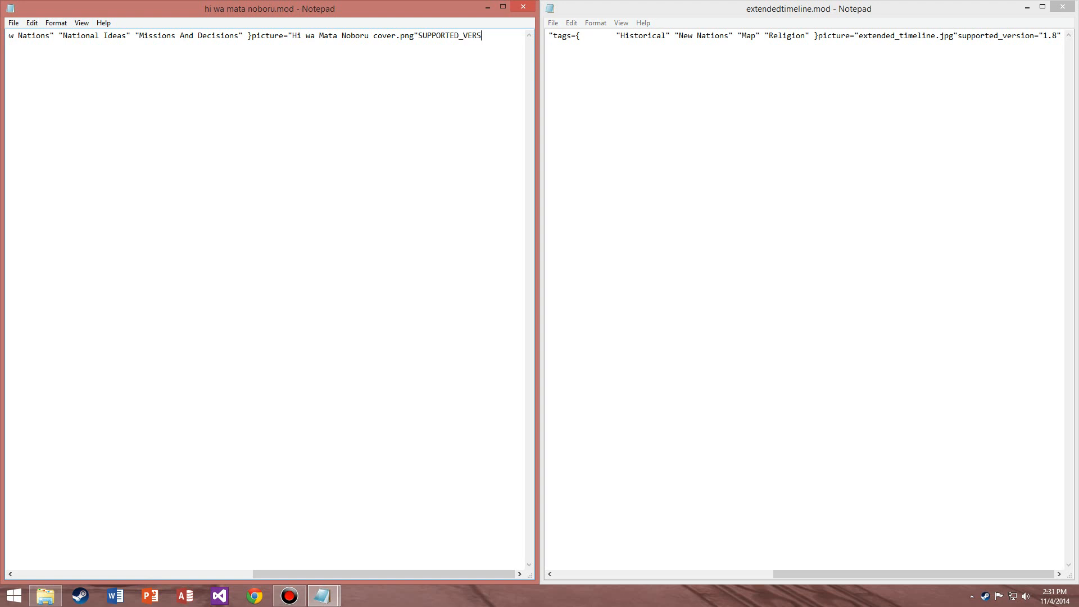
type("IO")
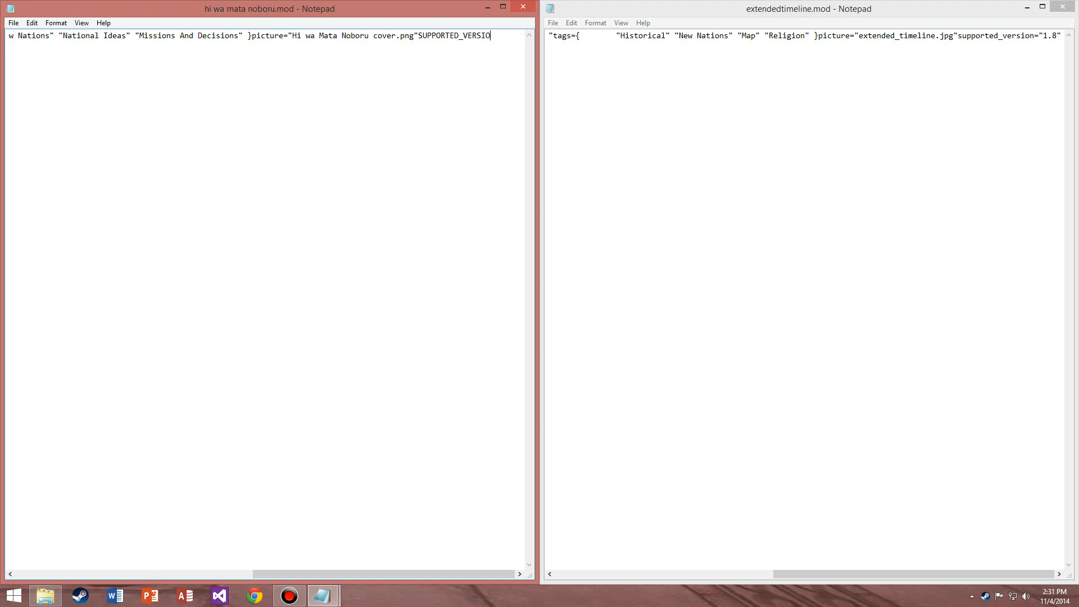
key("BackSpace")
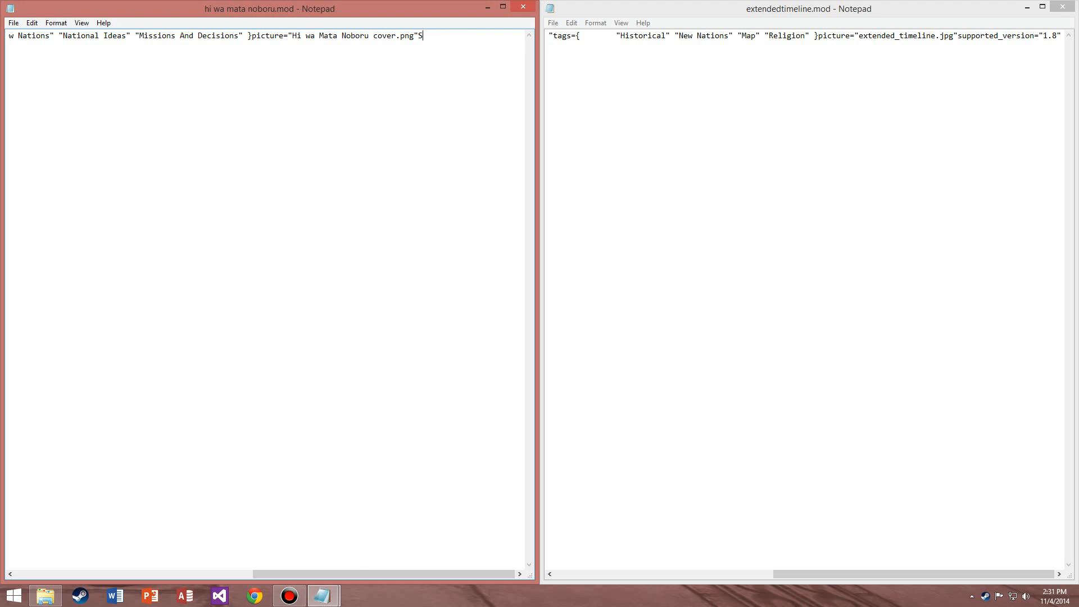
key("Backspace")
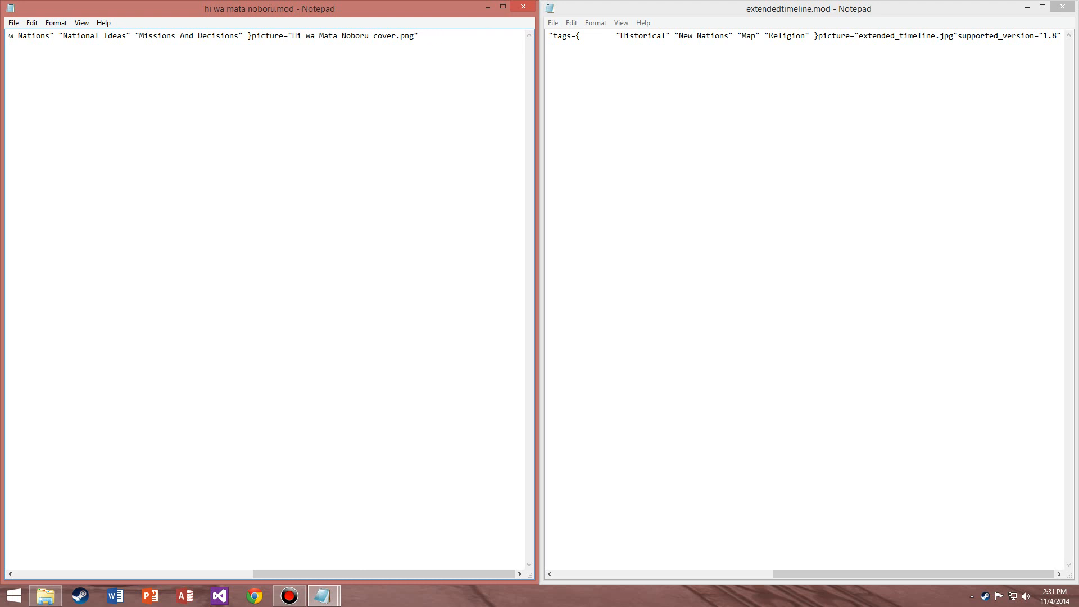
Step: Retype the supported_version="1.8" entry at the end of hi wa mata noboru.mod
type("suppprt")
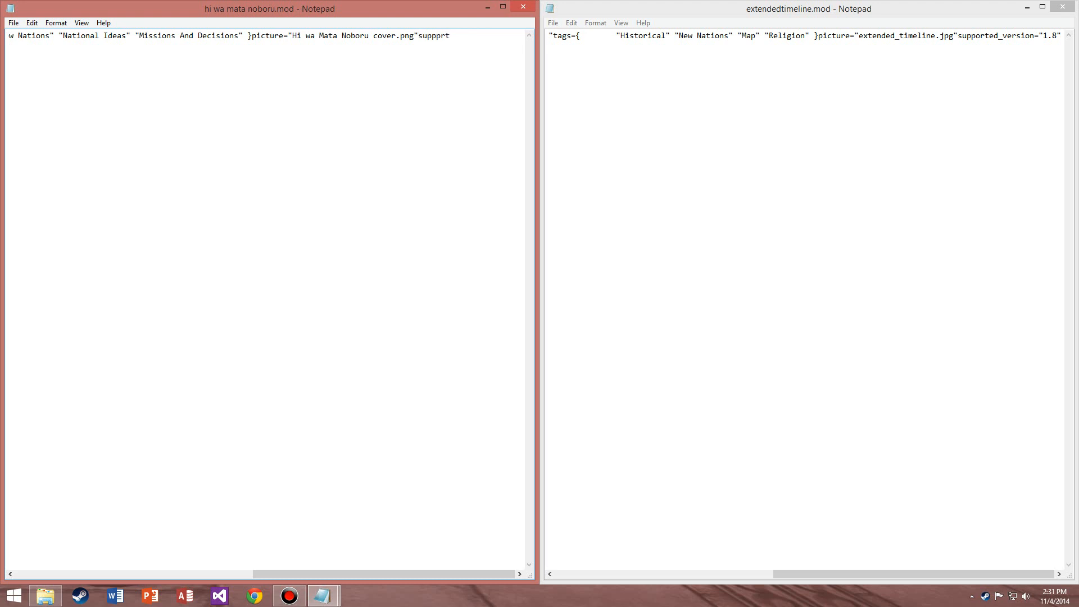
type("ed_cer")
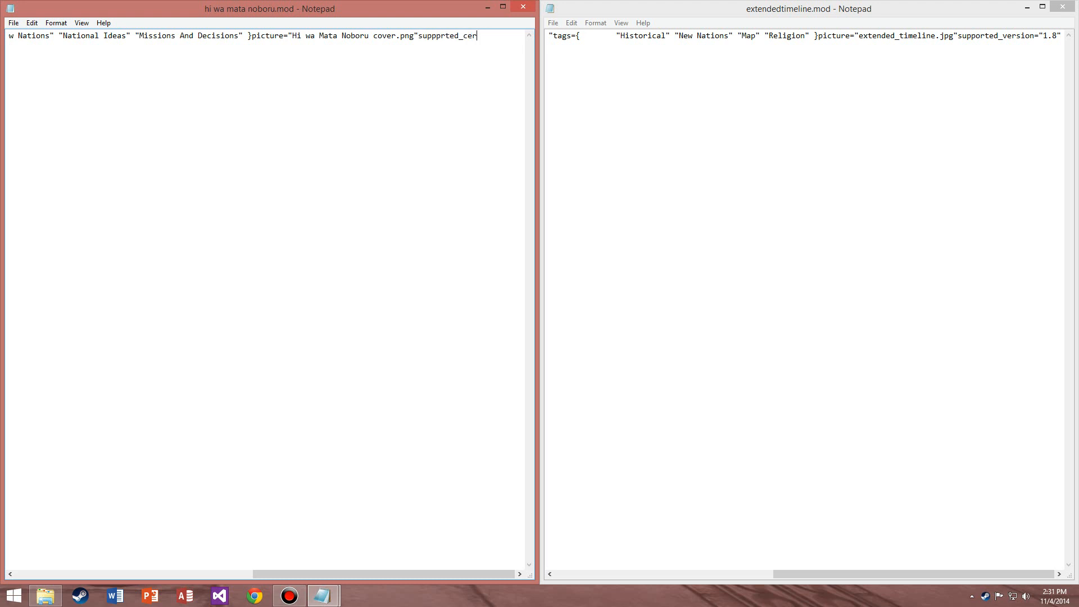
type("sion")
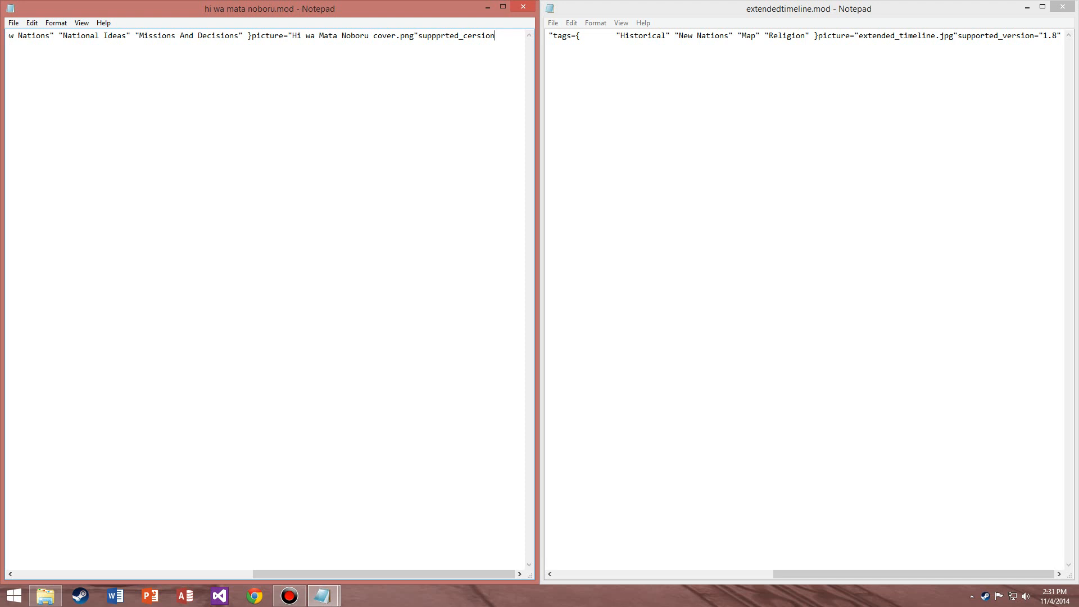
type("=\"")
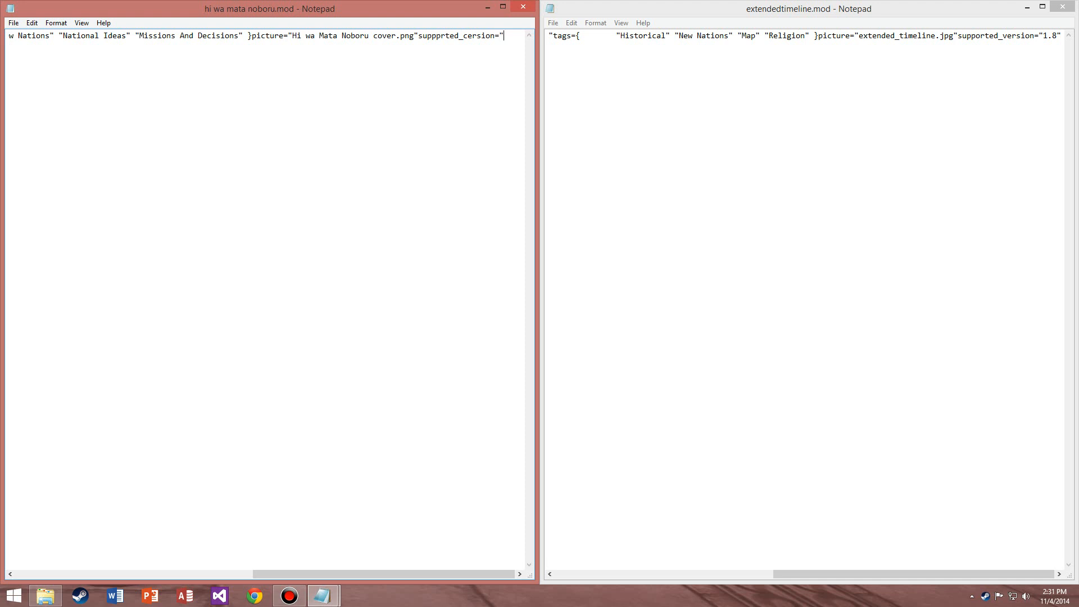
type("1.8")
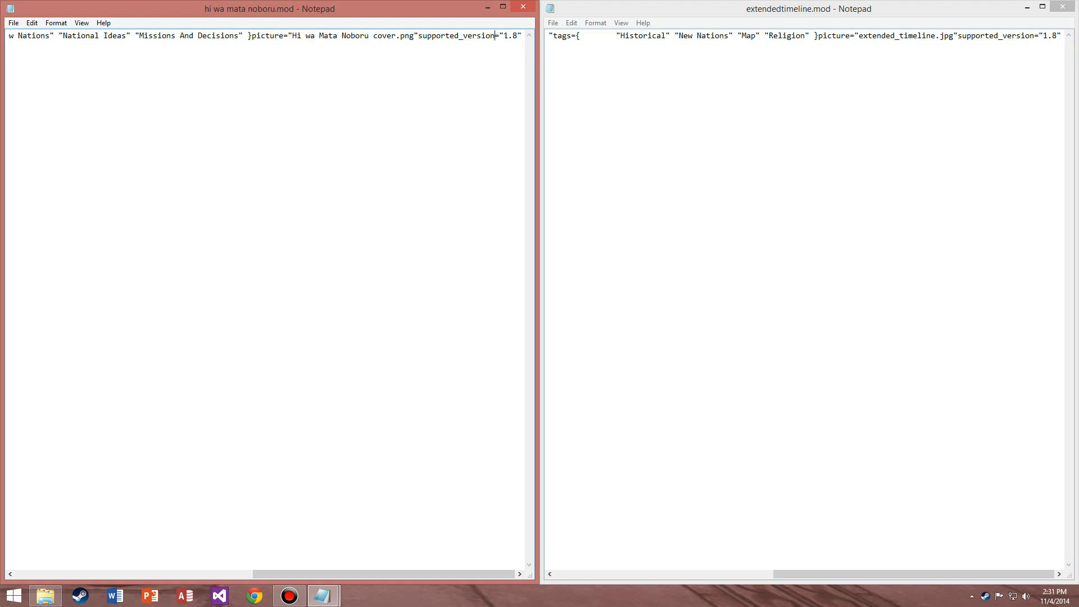
double_click(509, 35)
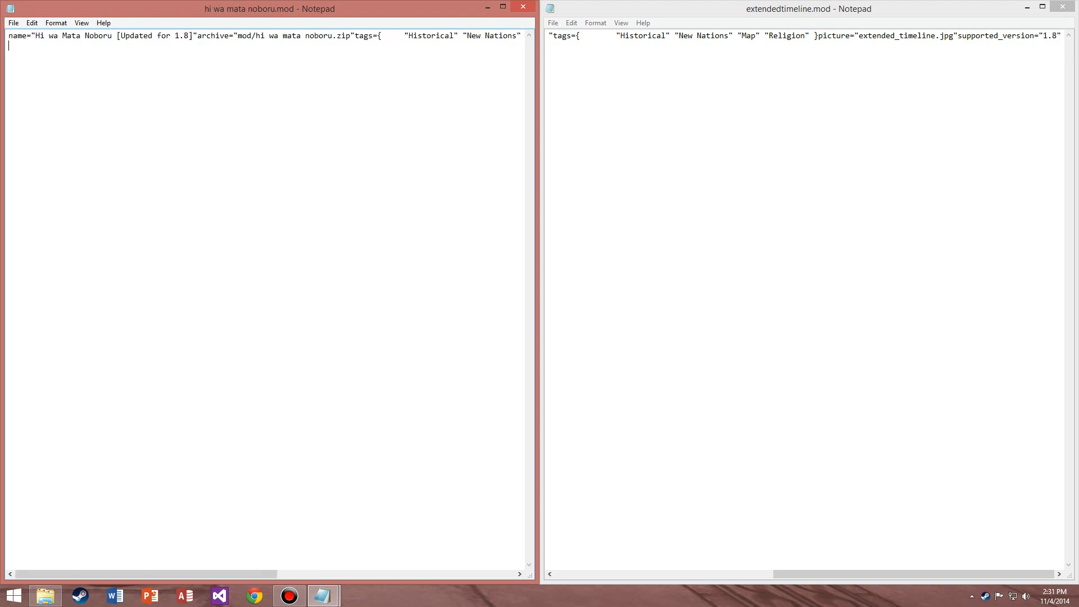
scroll("right", 3)
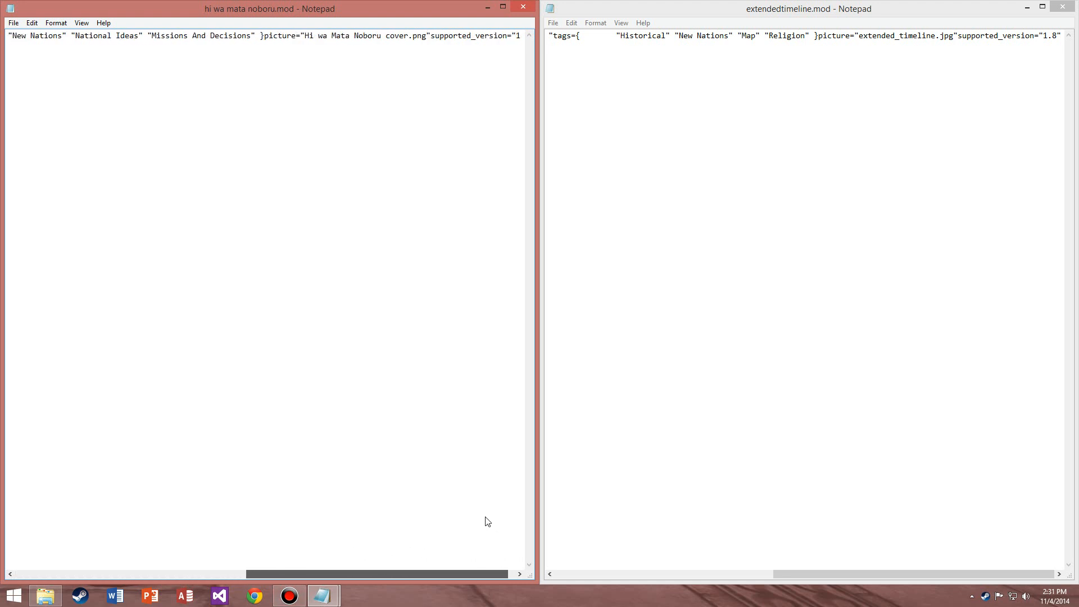
scroll("right", 3)
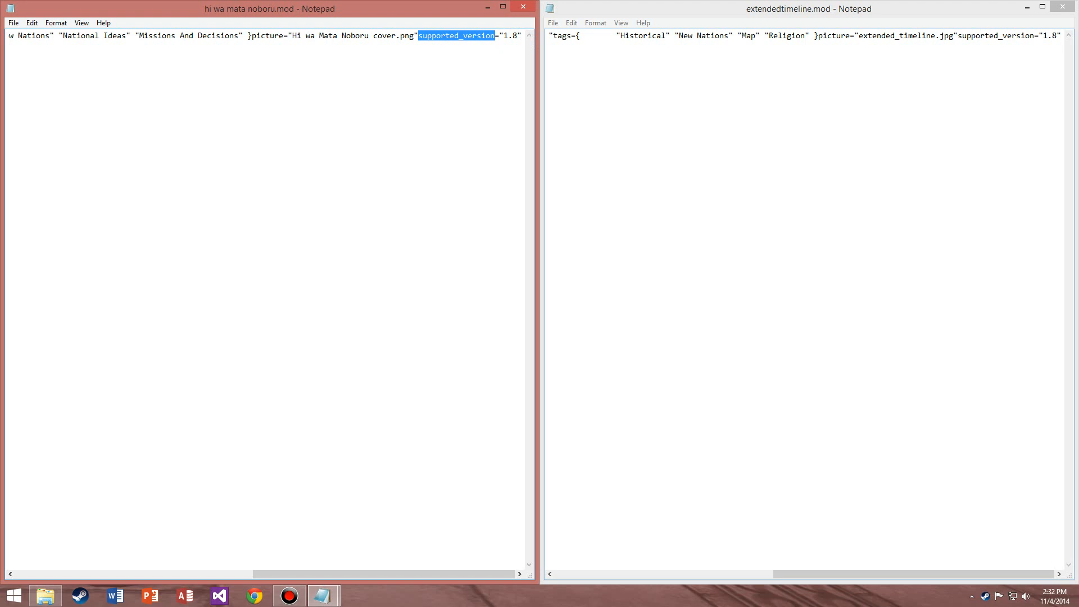
mouse_move(517, 31)
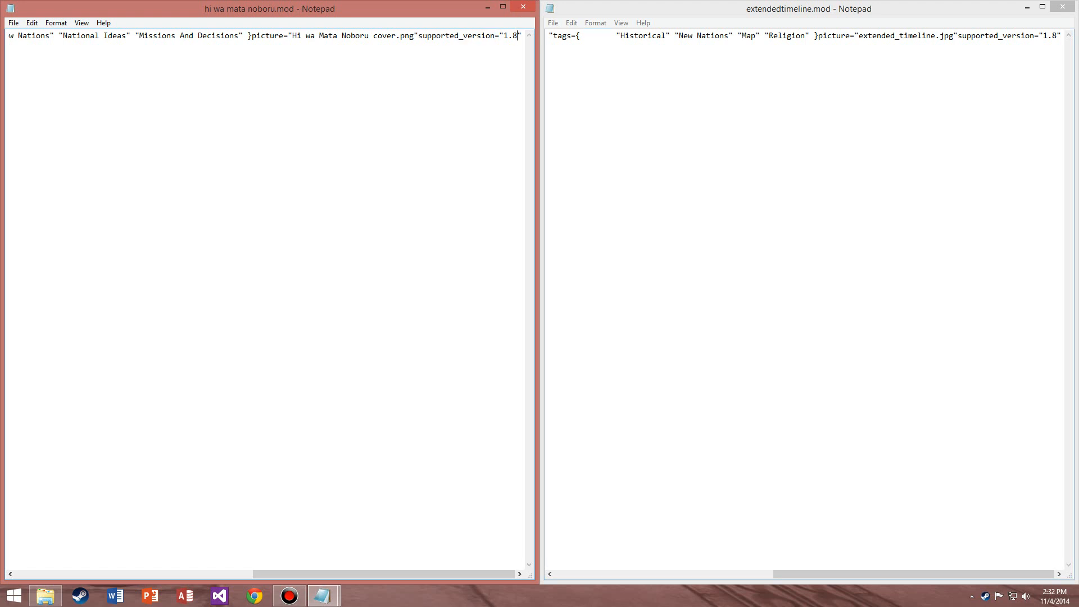
type(".x")
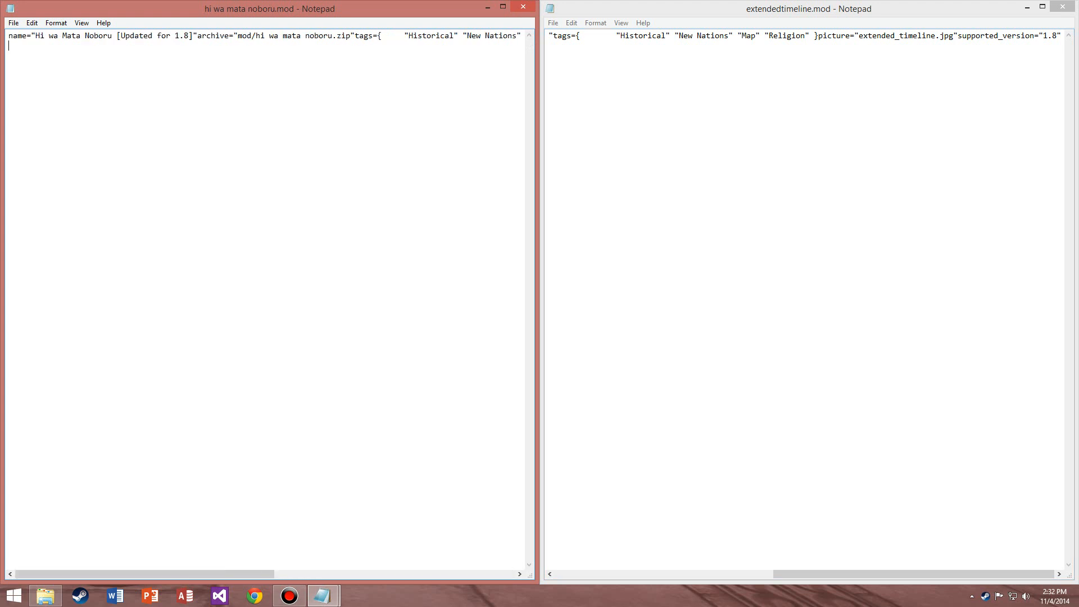
Step: Close the edited mod file and relaunch Europa Universalis IV from Steam
scroll("right", 3)
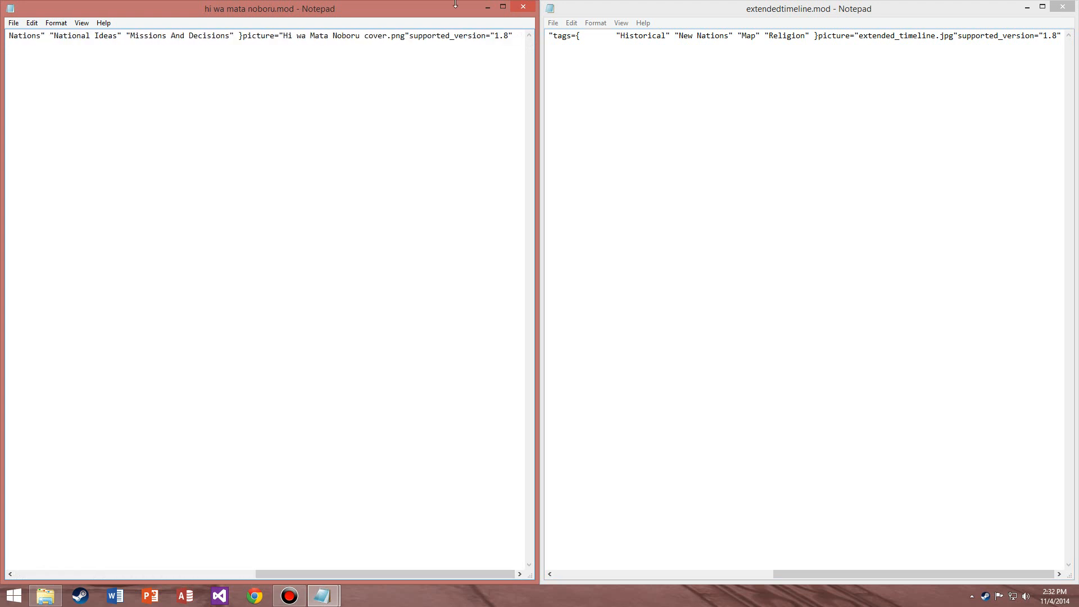
left_click(12, 22)
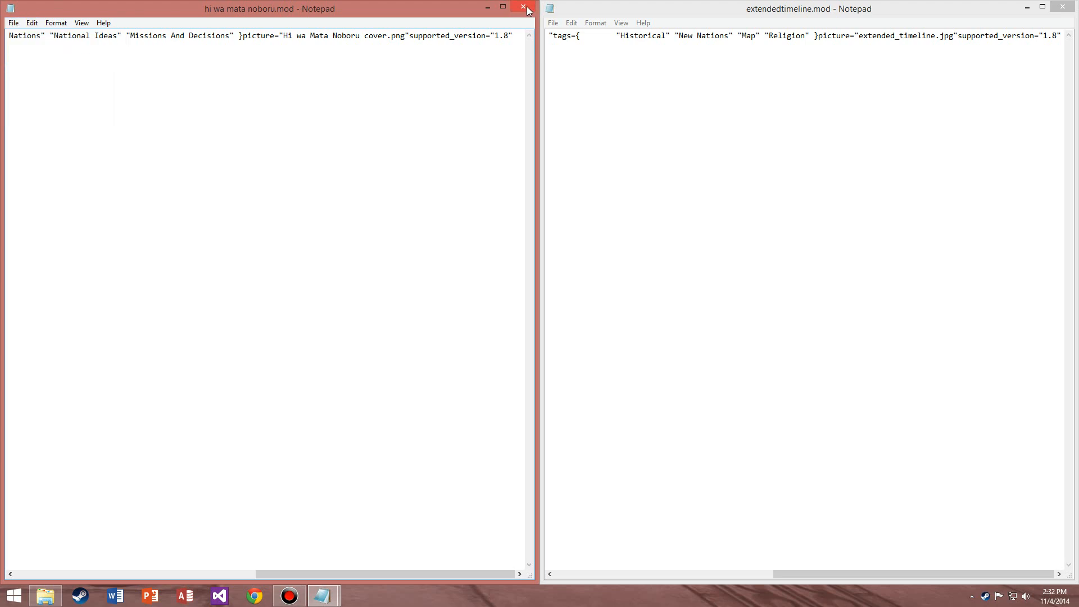
left_click(524, 8)
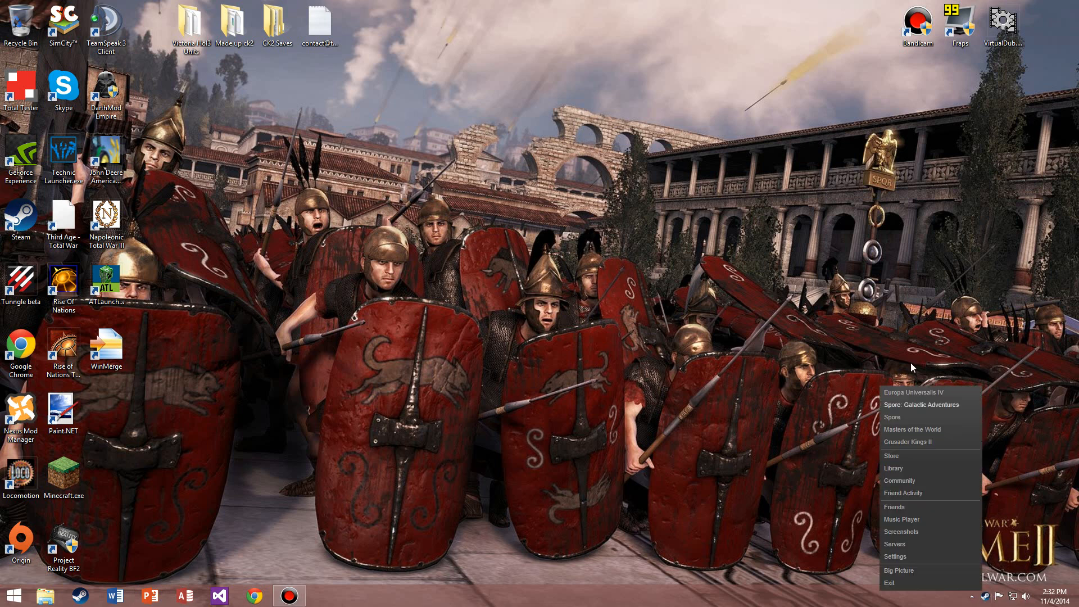
left_click(914, 393)
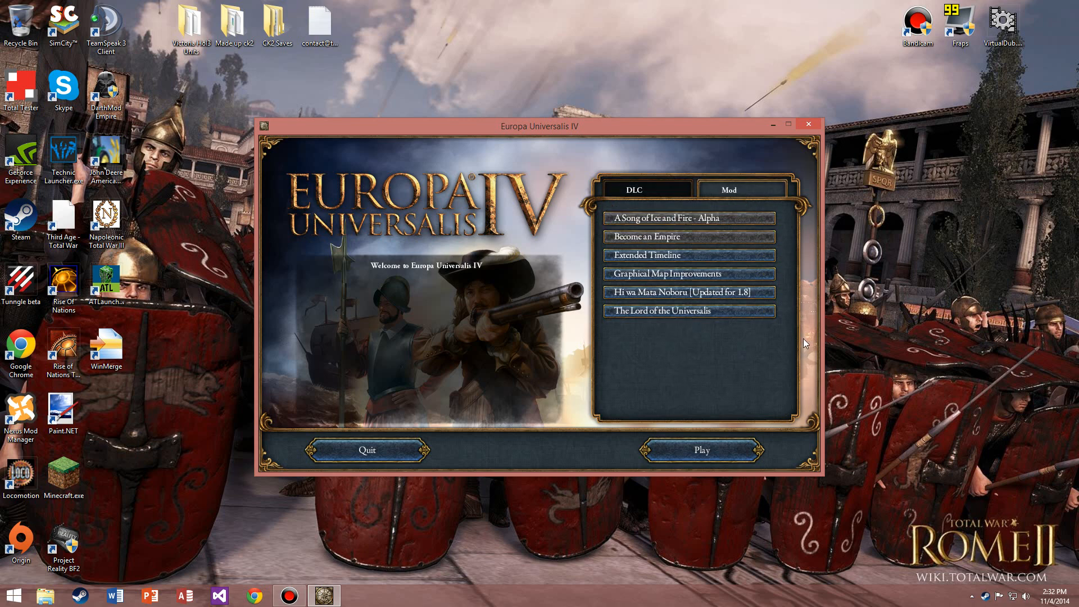
Step: Toggle the Hi wa Mata Noboru checkbox to confirm it is now selectable
left_click(688, 292)
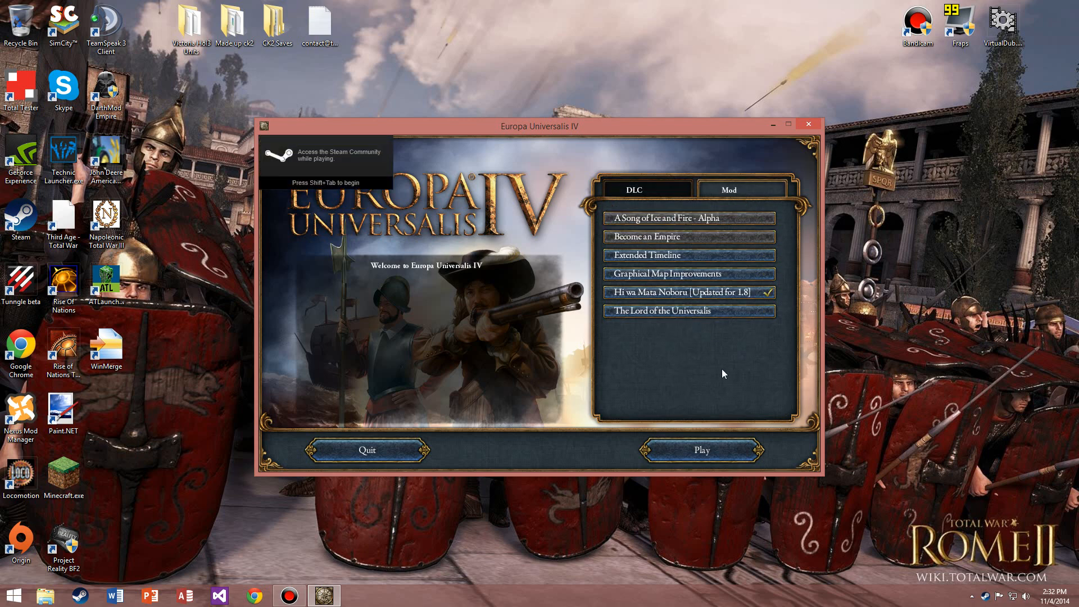
mouse_move(700, 292)
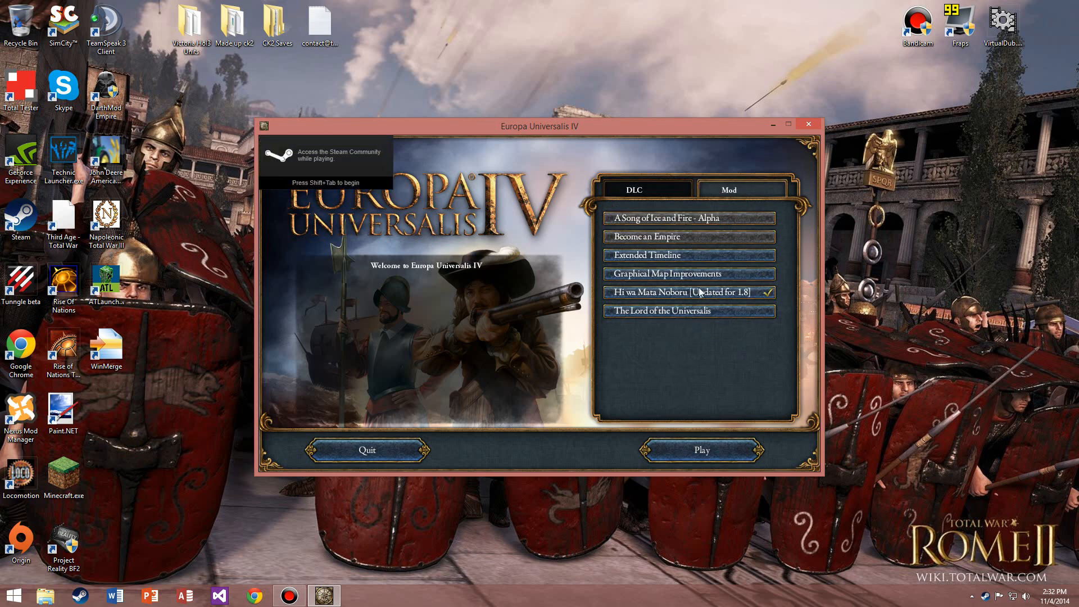
mouse_move(678, 241)
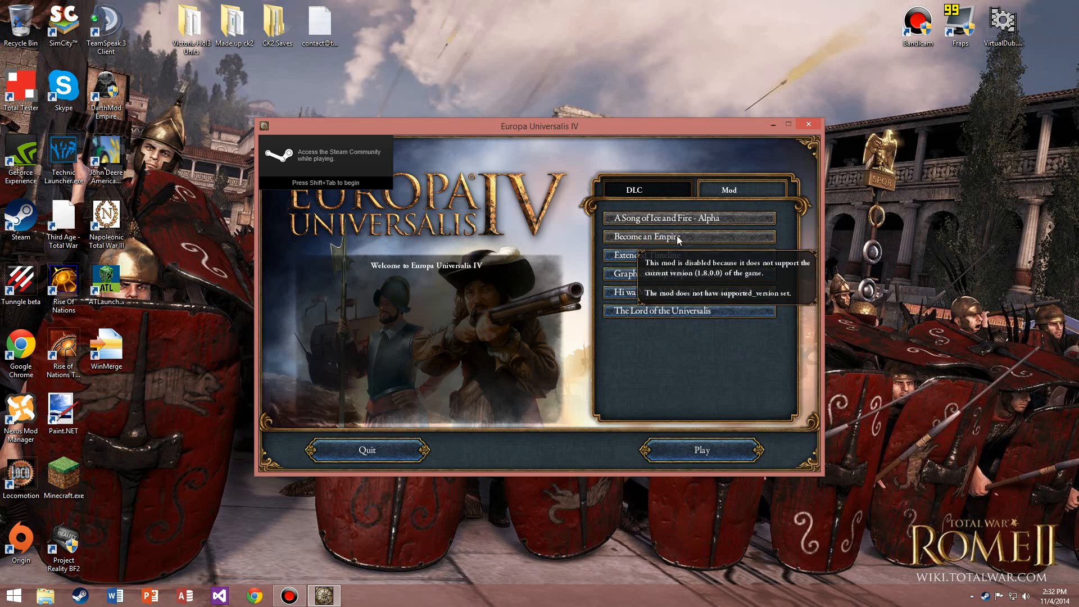
left_click(688, 292)
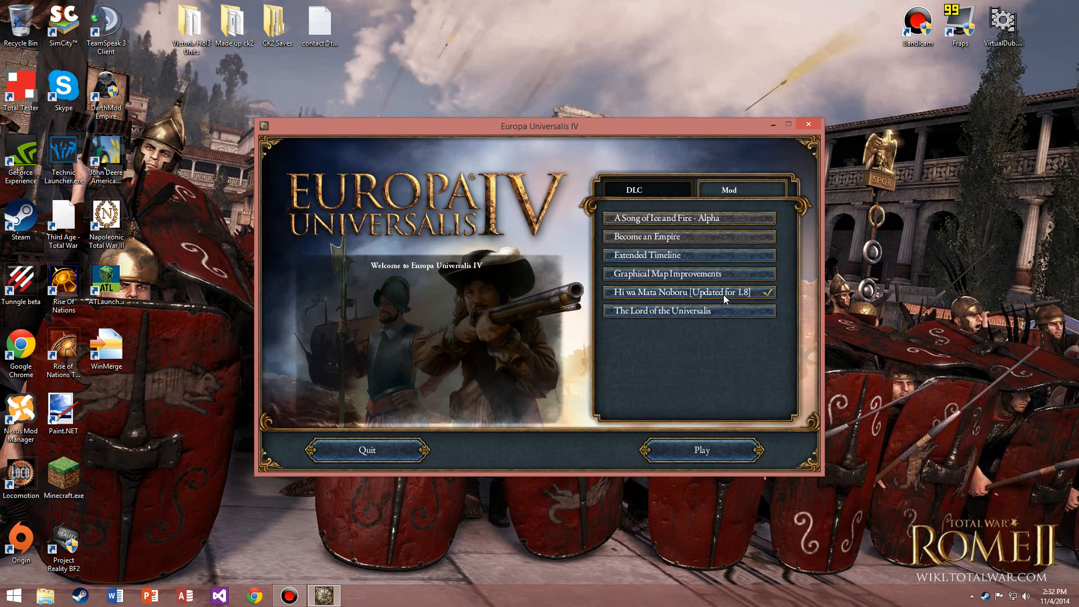
left_click(688, 292)
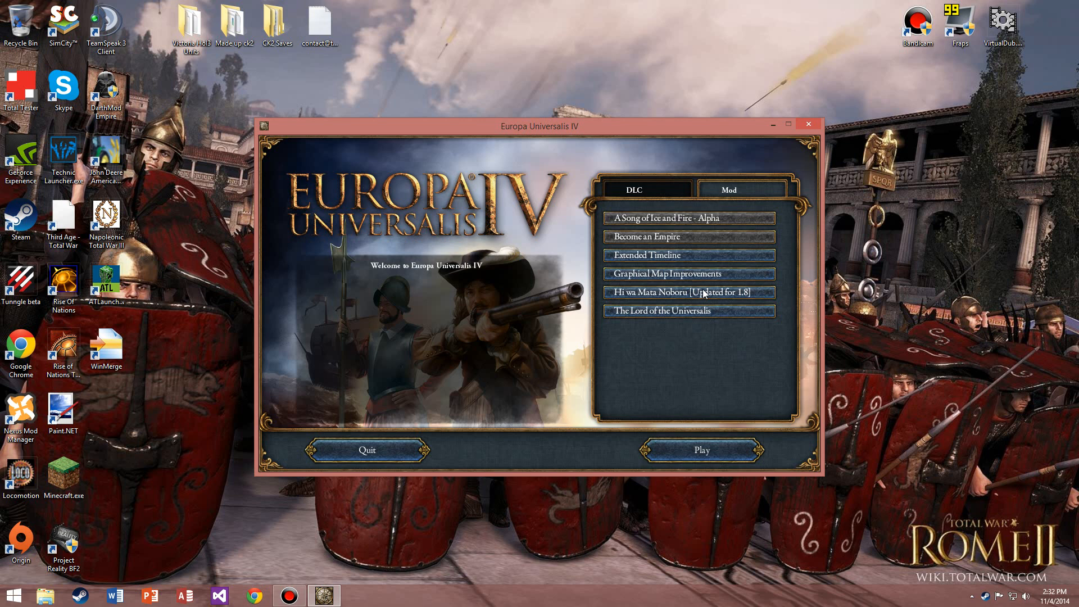
mouse_move(873, 247)
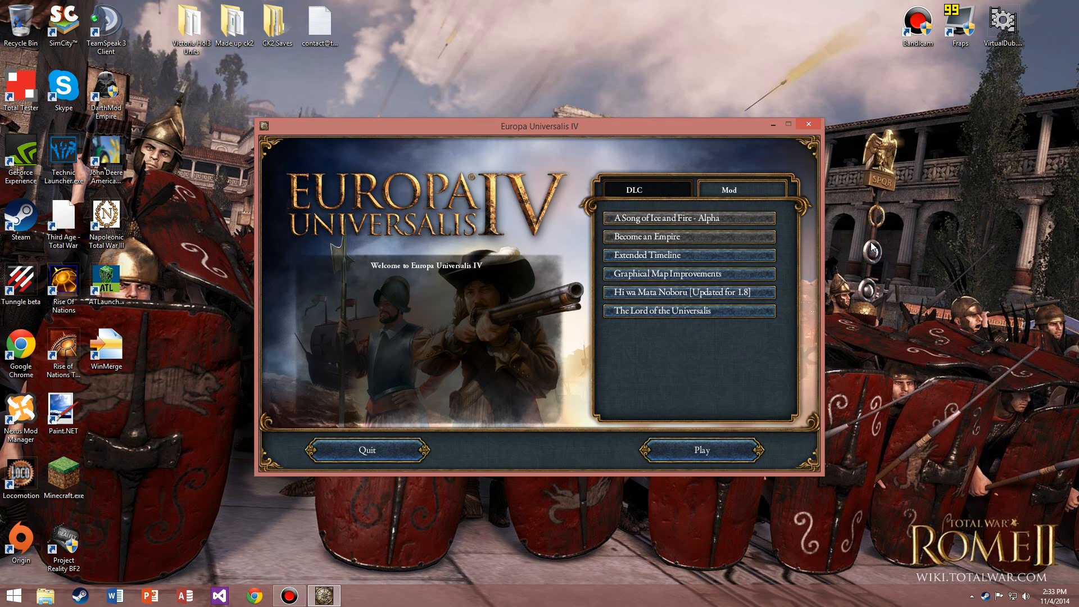
mouse_move(808, 134)
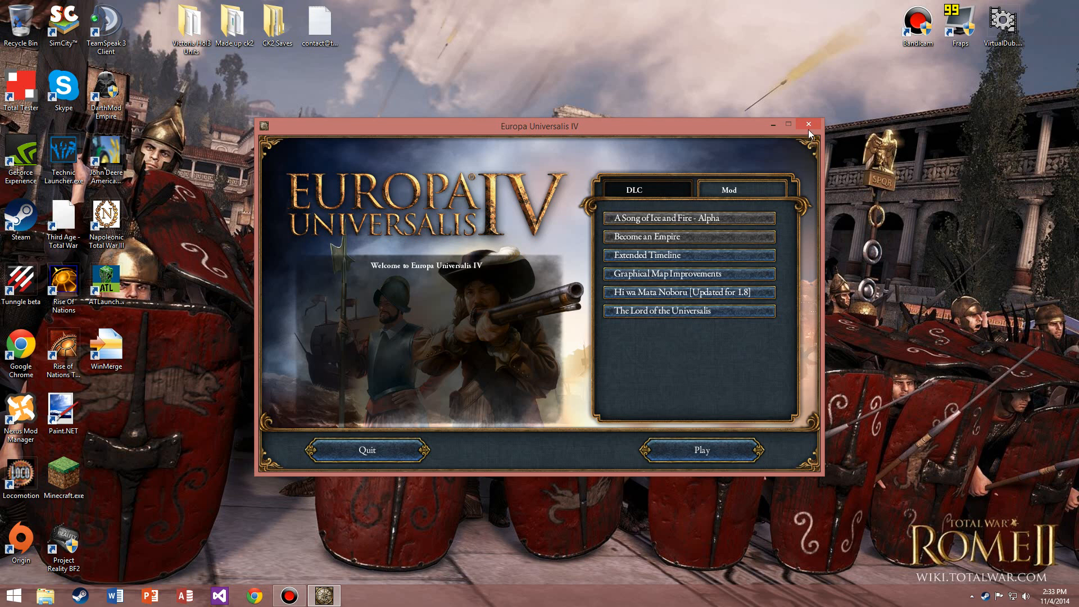
mouse_move(713, 293)
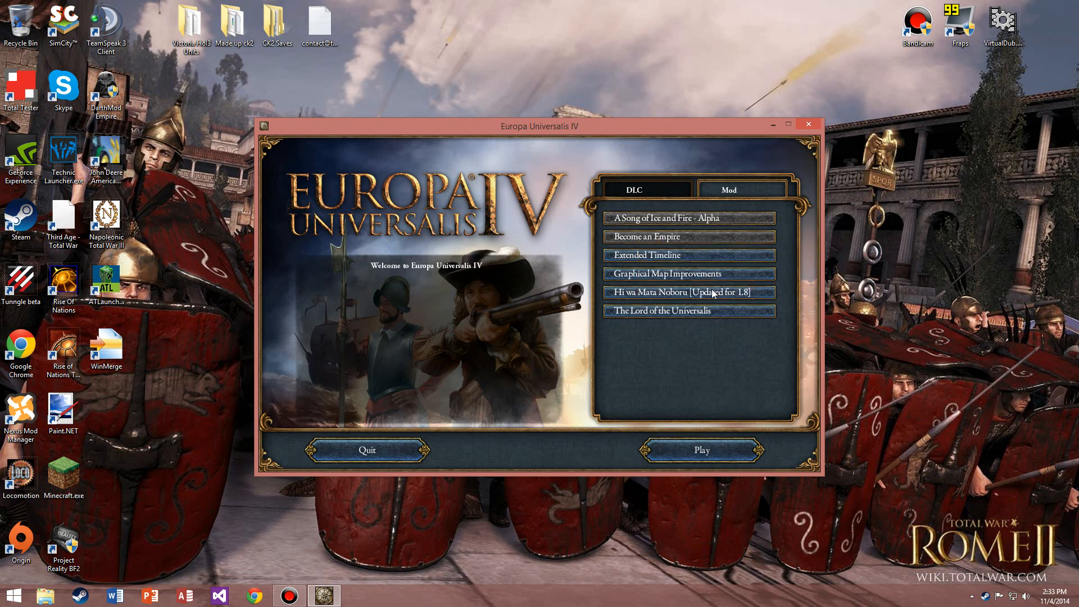